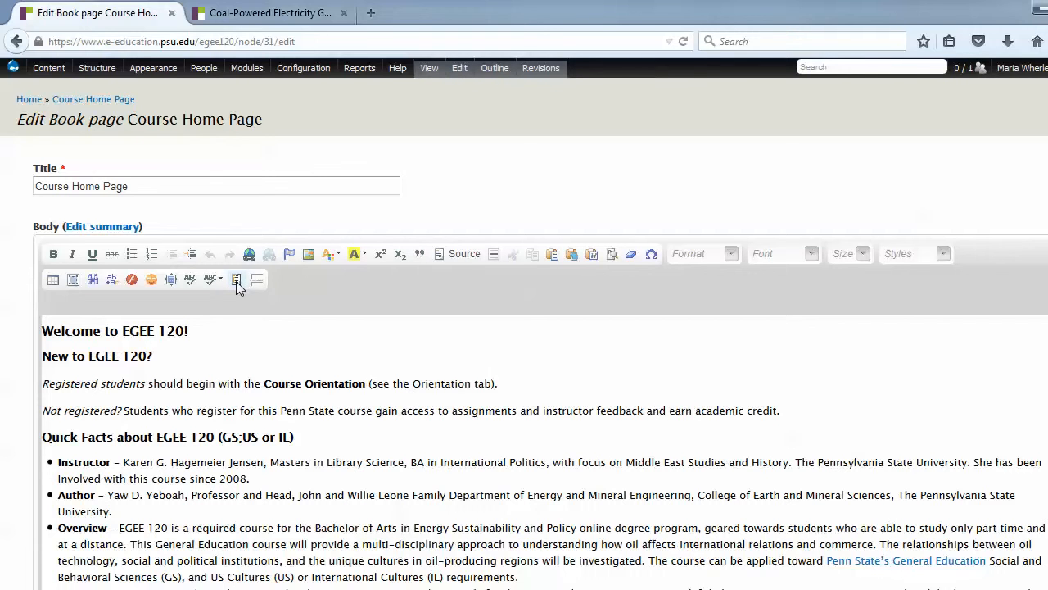
{"action": "mouse_move", "coordinate": [236, 279]}
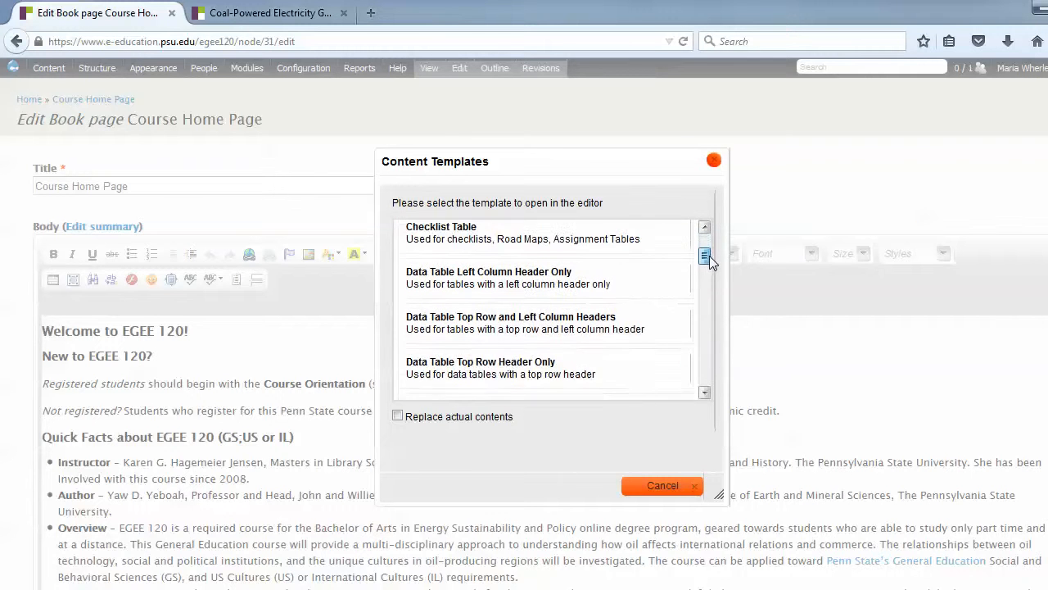
Step: Scroll the Content Templates list to the Image Centered/Left/Right entries
{"action": "scroll", "scroll_direction": "down", "scroll_amount": 3}
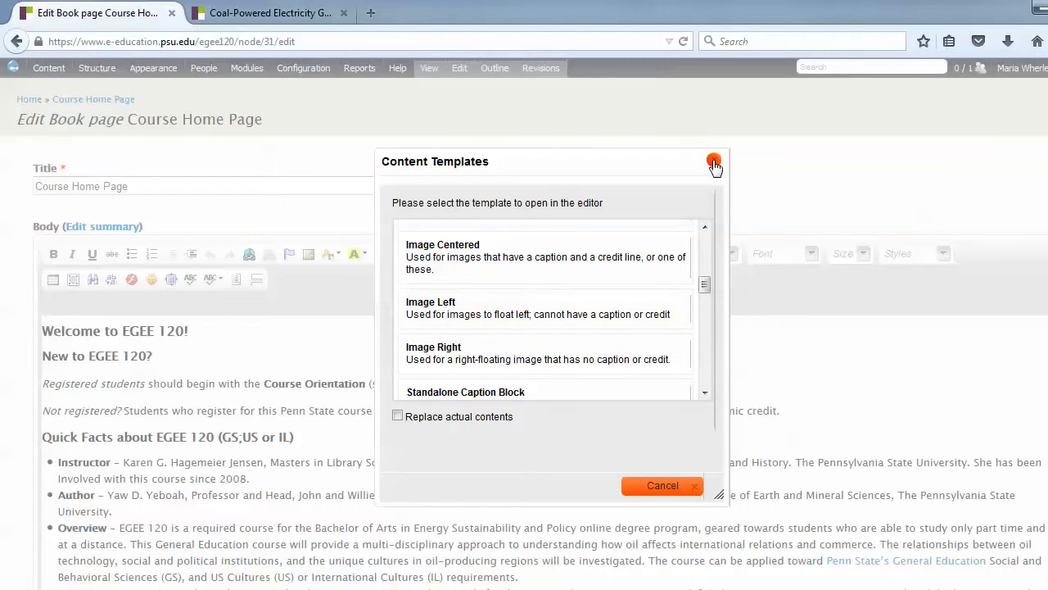
Step: Dismiss the templates, view the published book cover image, and return to editing the Course Home Page
{"action": "left_click", "coordinate": [714, 161]}
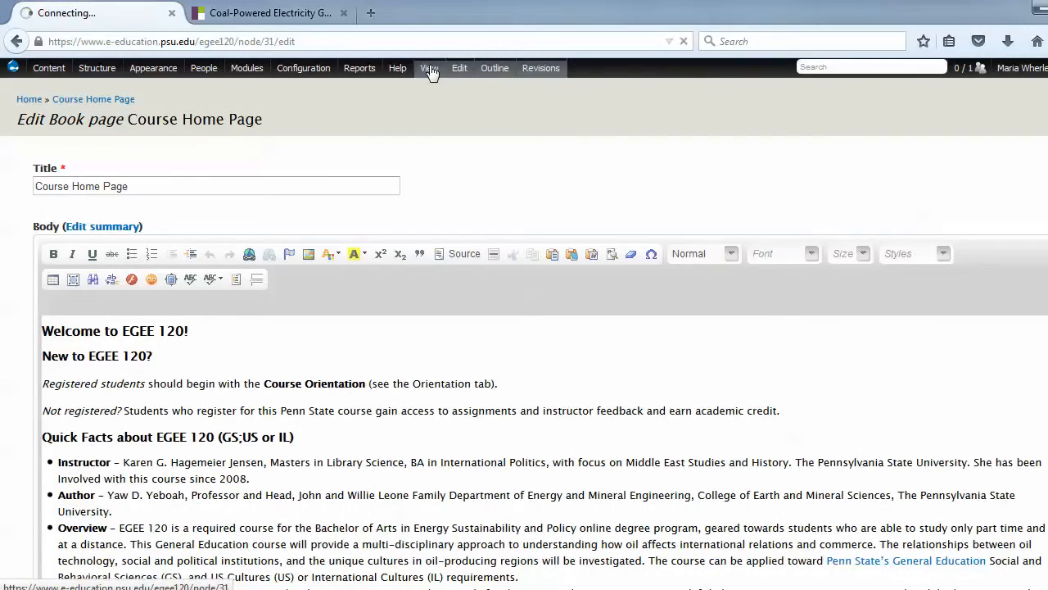
{"action": "left_click", "coordinate": [429, 69]}
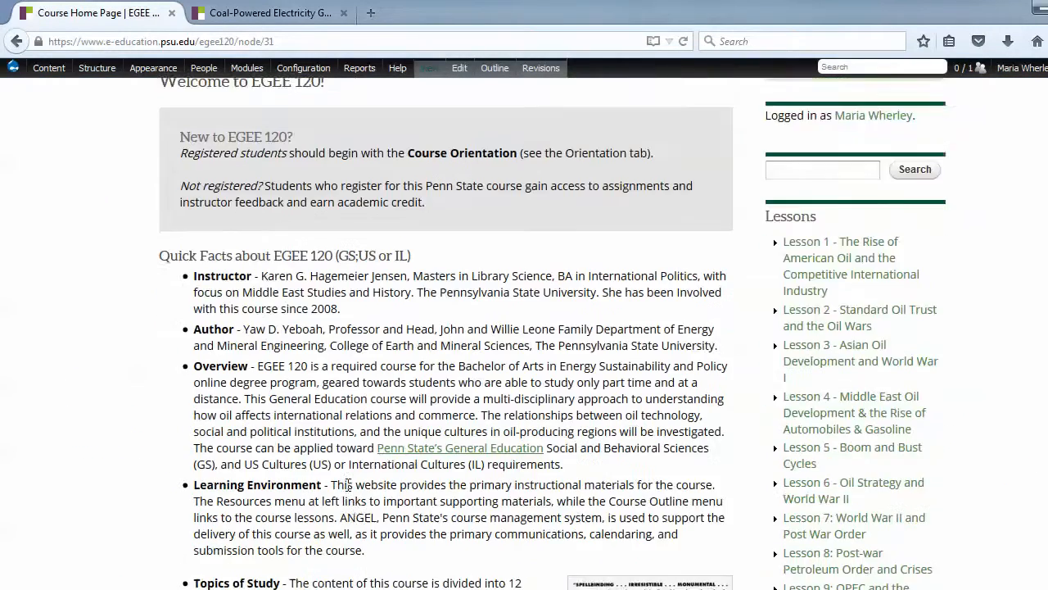
{"action": "scroll", "scroll_direction": "down", "scroll_amount": 3}
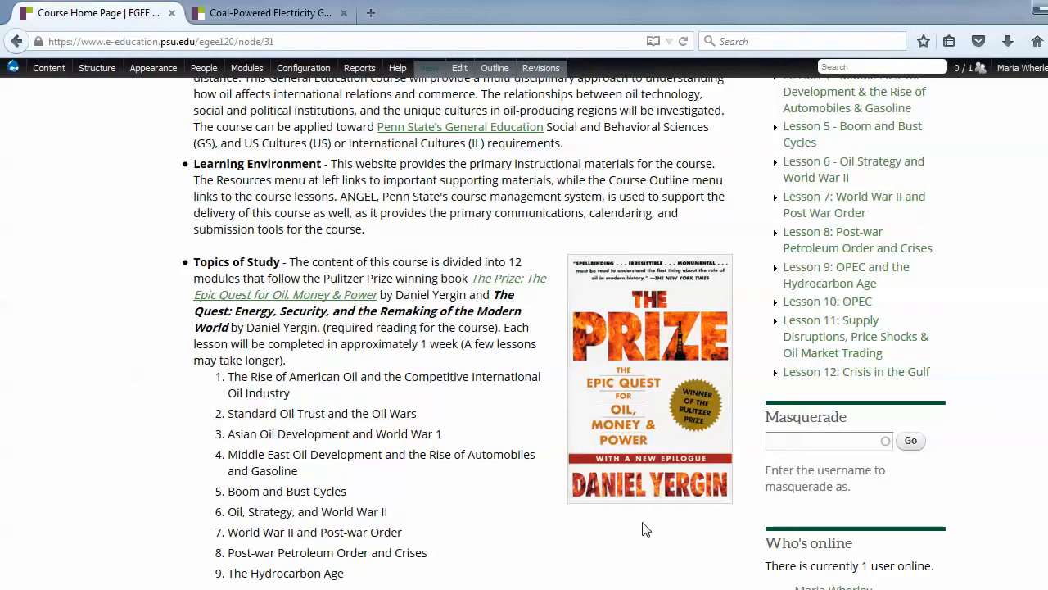
{"action": "mouse_move", "coordinate": [678, 442]}
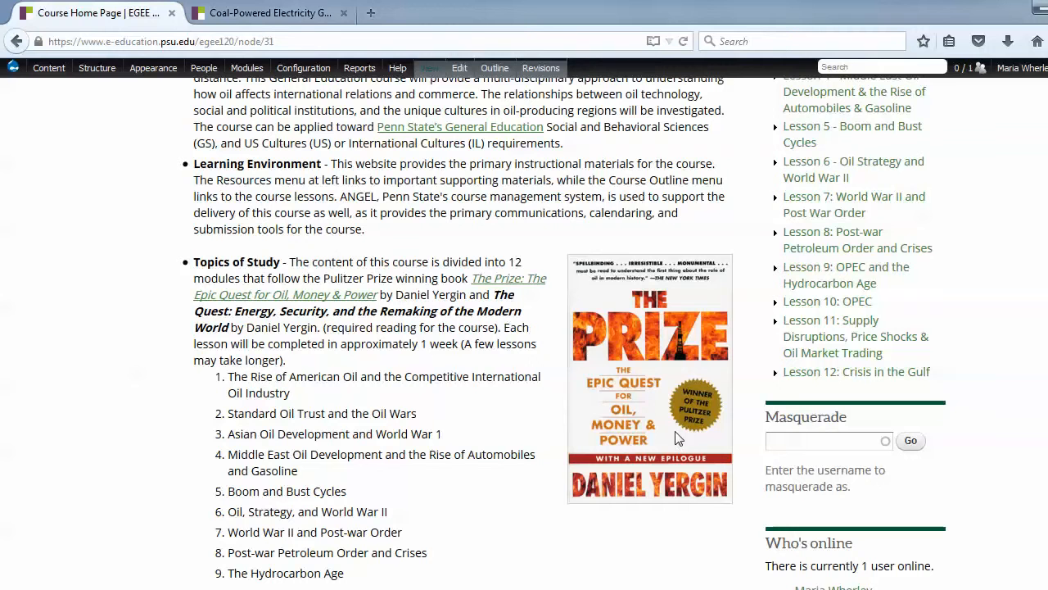
{"action": "mouse_move", "coordinate": [459, 73]}
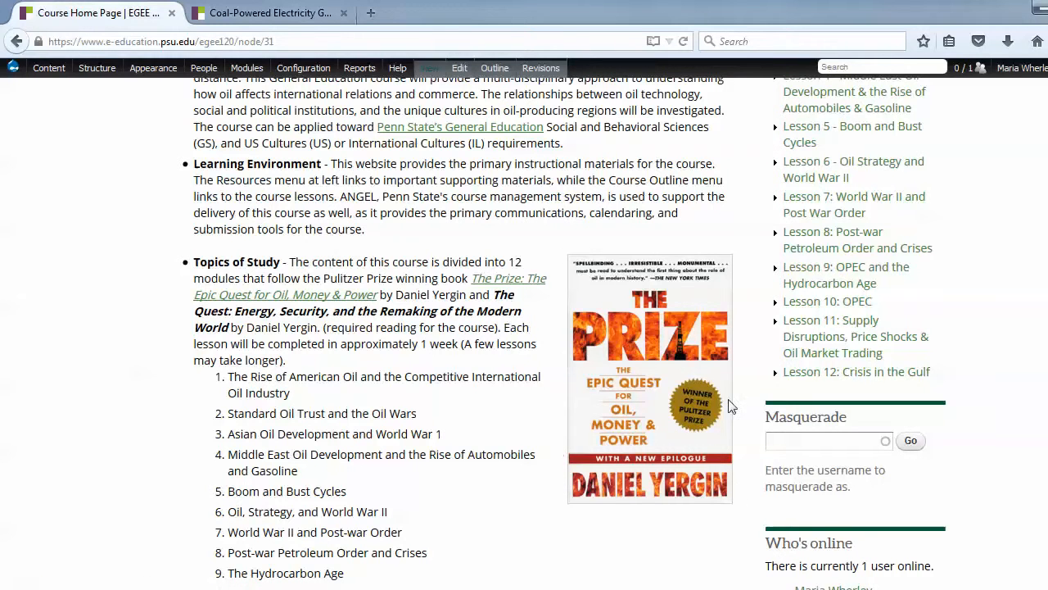
{"action": "mouse_move", "coordinate": [462, 69]}
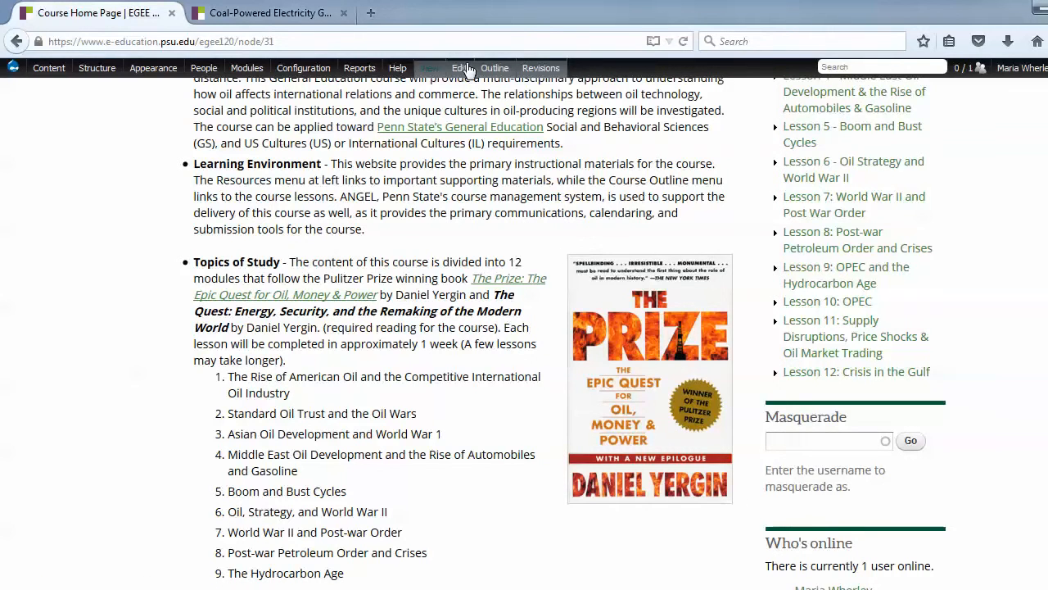
{"action": "left_click", "coordinate": [458, 69]}
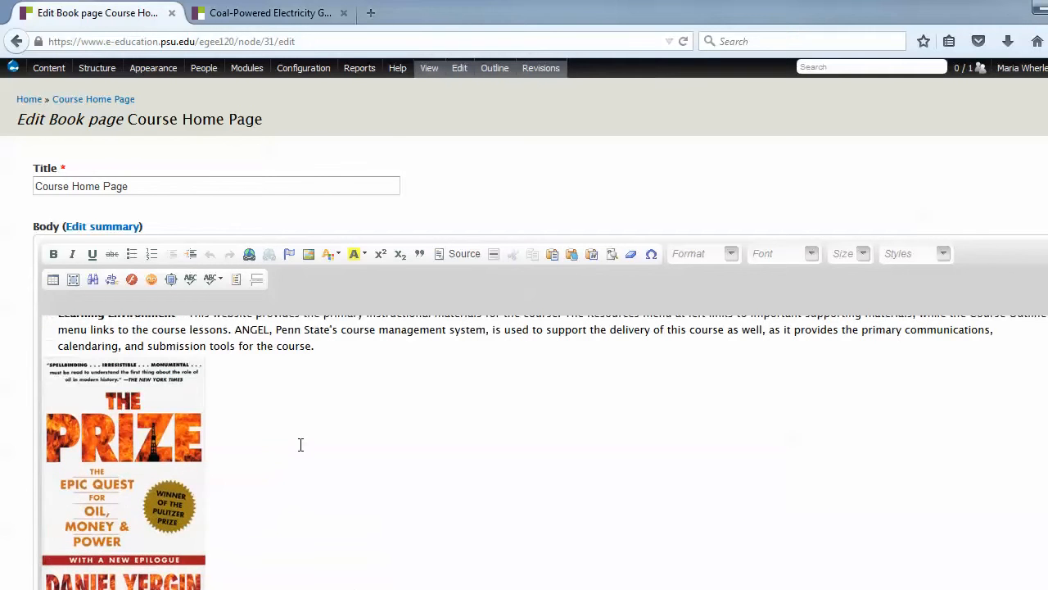
Step: View the Coal-Powered Electricity Generation page, review its captioned Statoil photo and credit, and reload it
{"action": "left_click", "coordinate": [429, 69]}
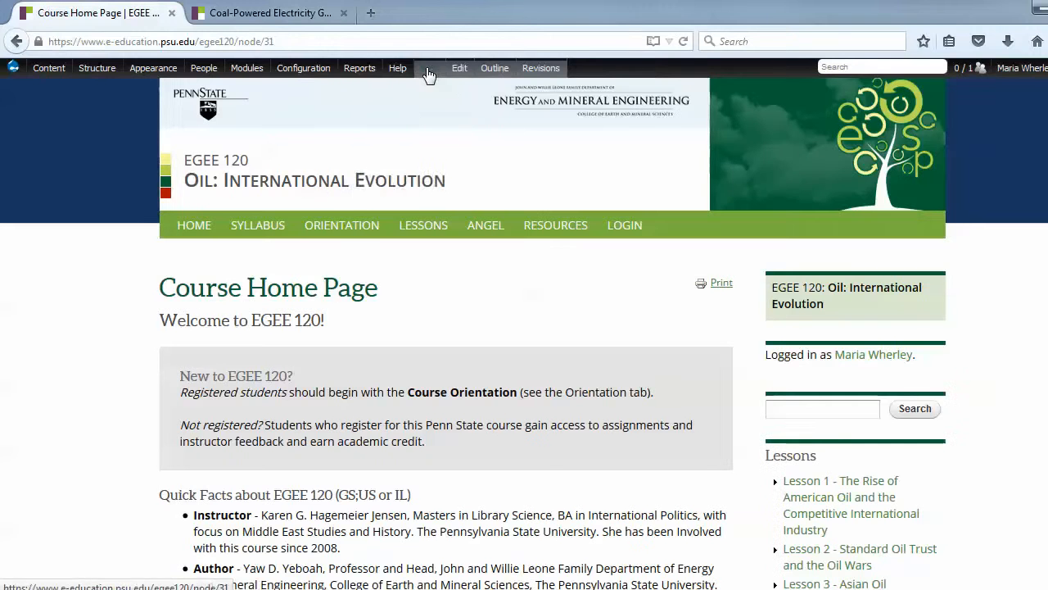
{"action": "left_click", "coordinate": [271, 13]}
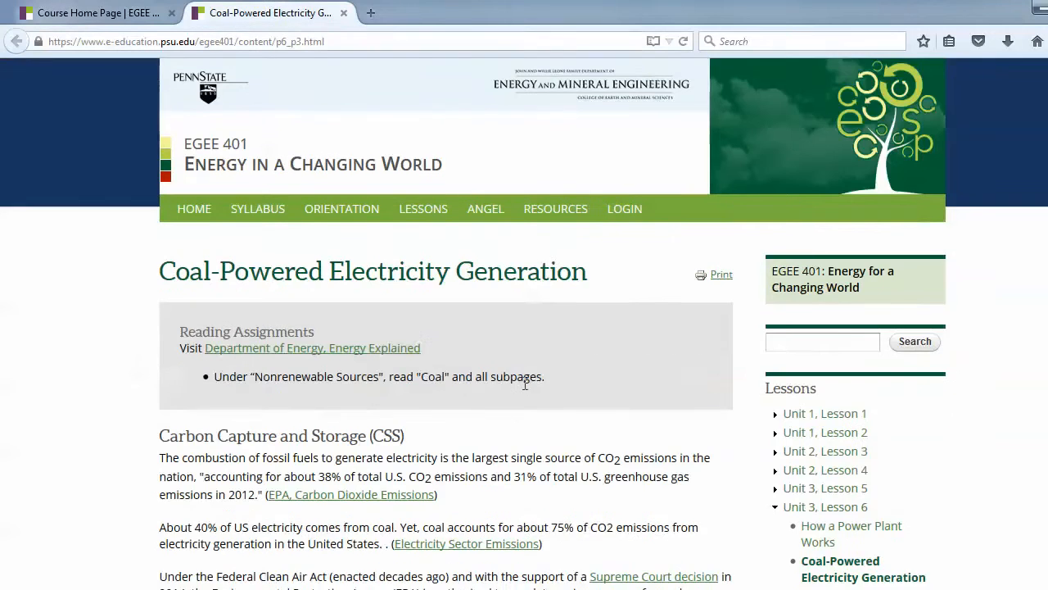
{"action": "scroll", "scroll_direction": "down", "scroll_amount": 3}
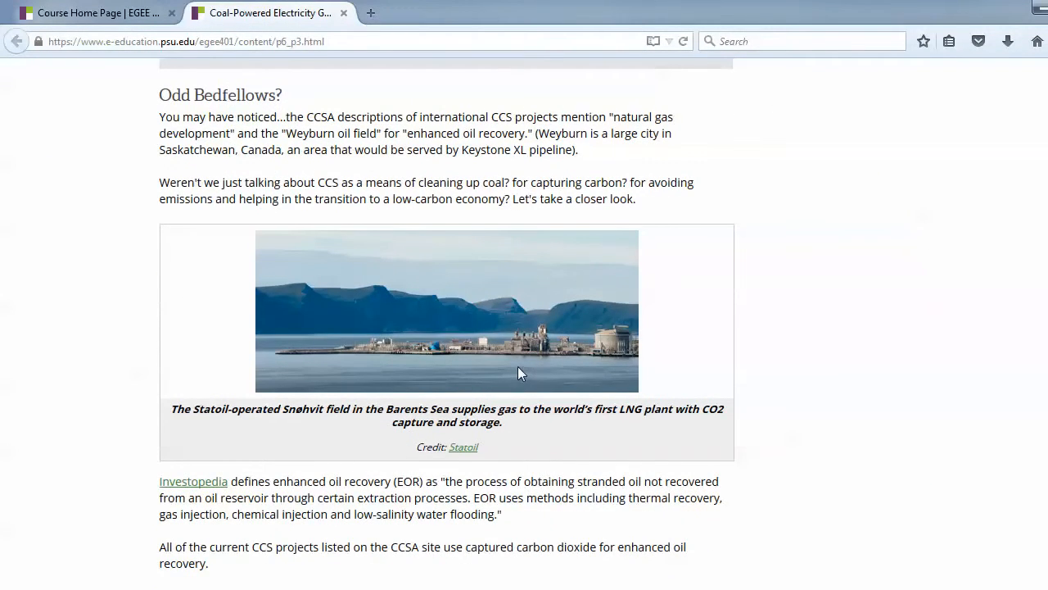
{"action": "mouse_move", "coordinate": [652, 373]}
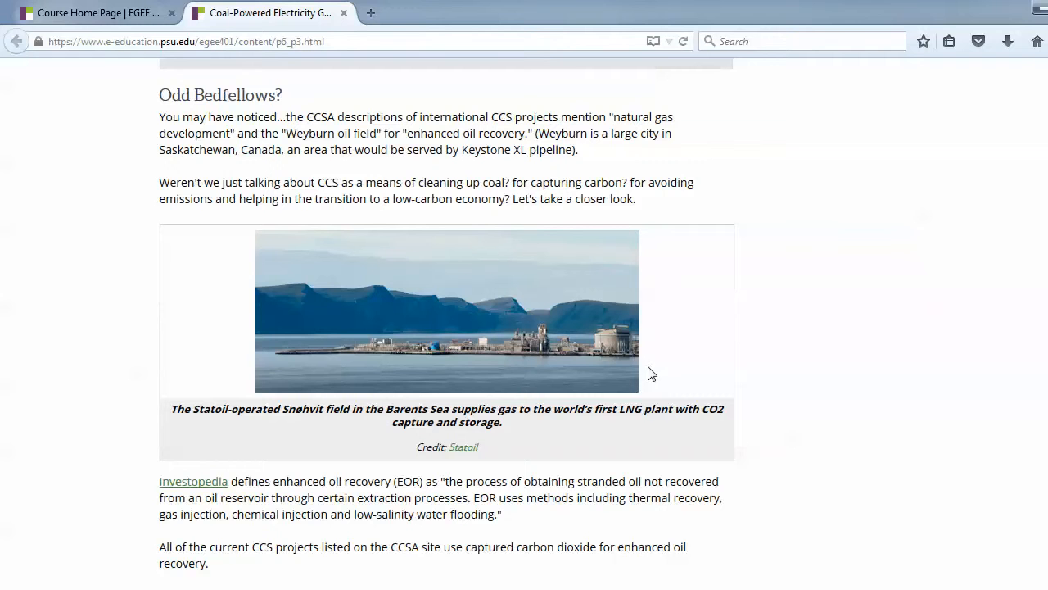
{"action": "mouse_move", "coordinate": [455, 452]}
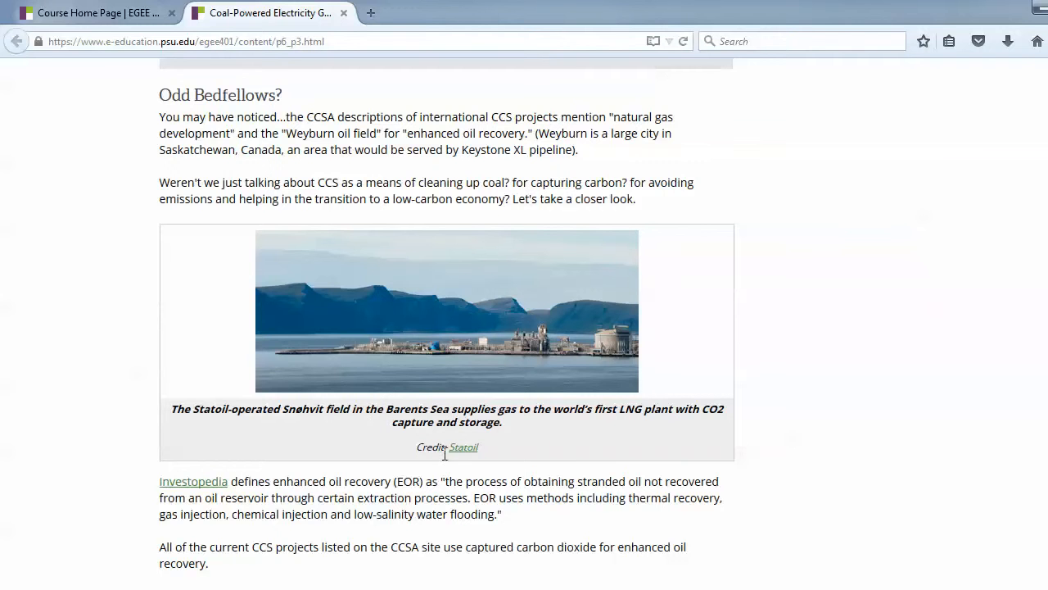
{"action": "mouse_move", "coordinate": [456, 422]}
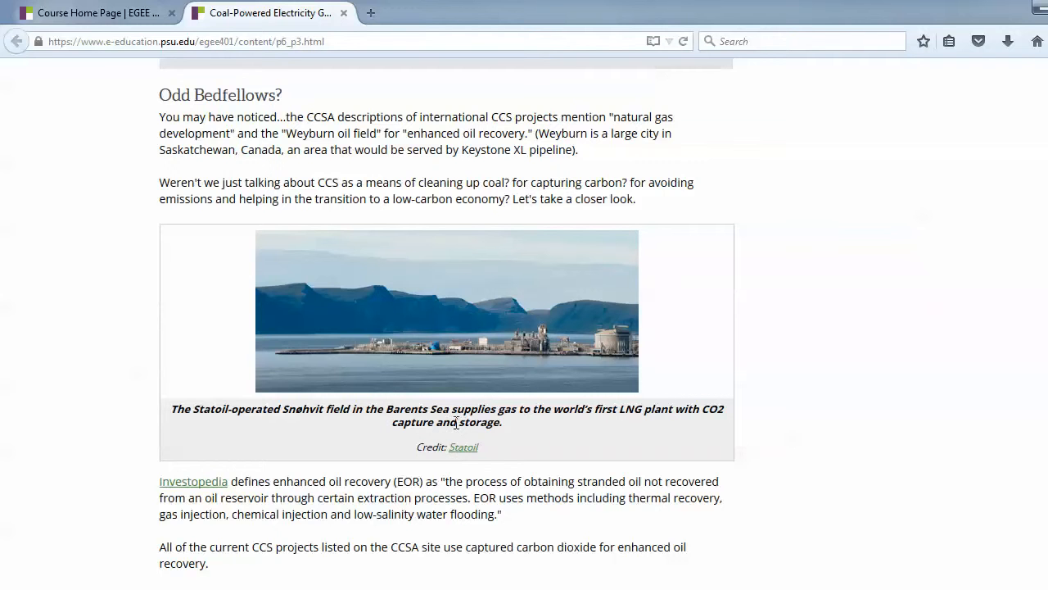
{"action": "mouse_move", "coordinate": [708, 327]}
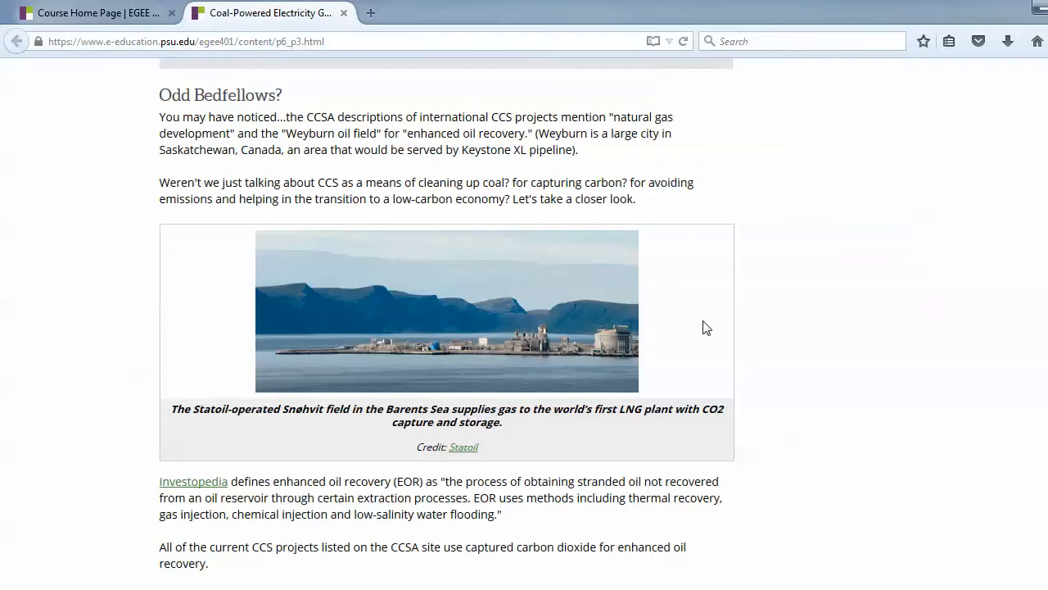
{"action": "mouse_move", "coordinate": [806, 346]}
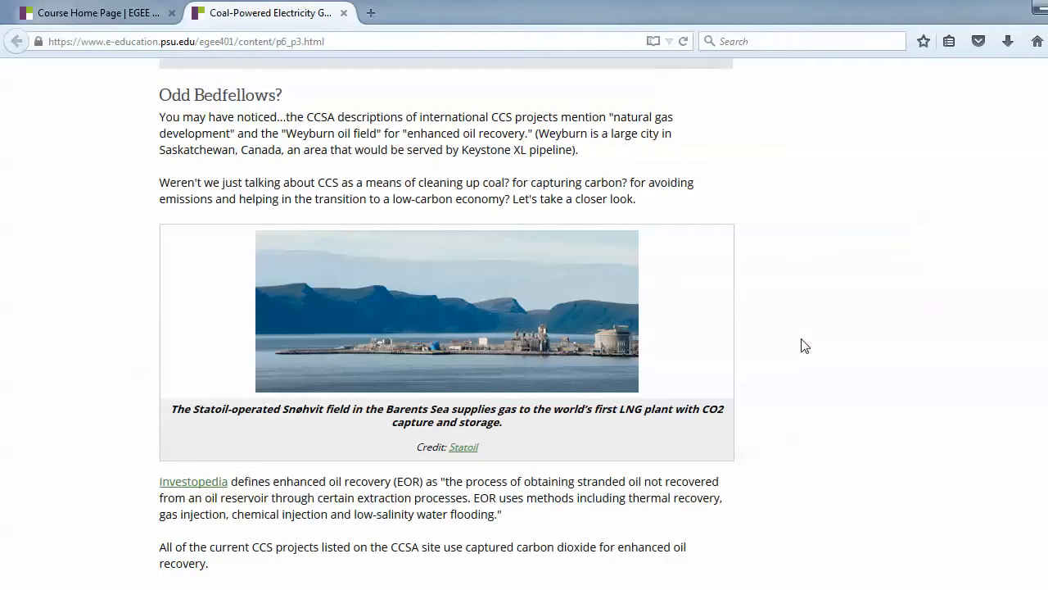
{"action": "scroll", "scroll_direction": "down", "scroll_amount": 3}
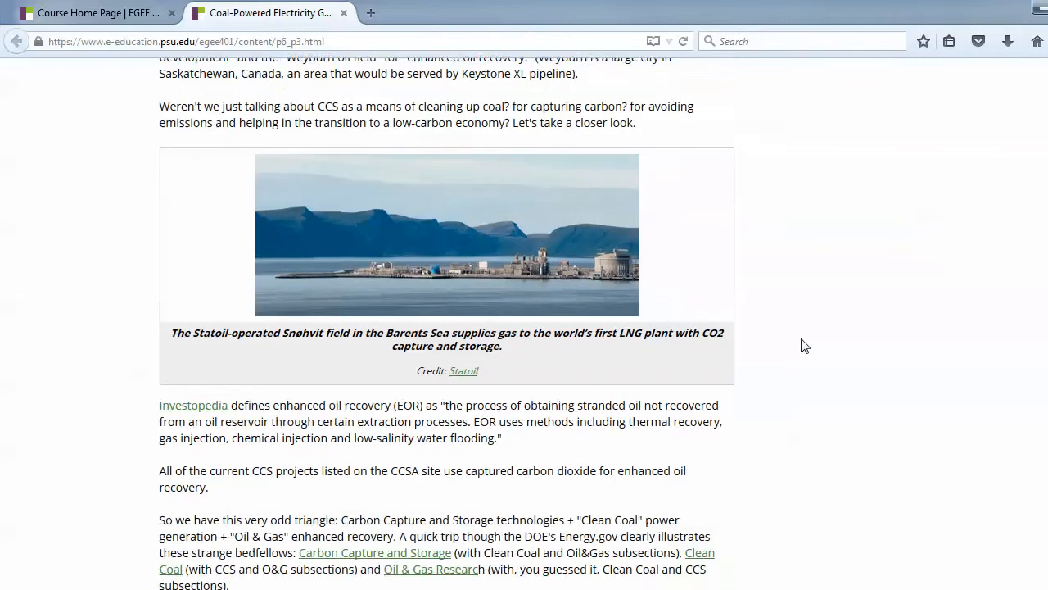
{"action": "scroll", "scroll_direction": "up", "scroll_amount": 3}
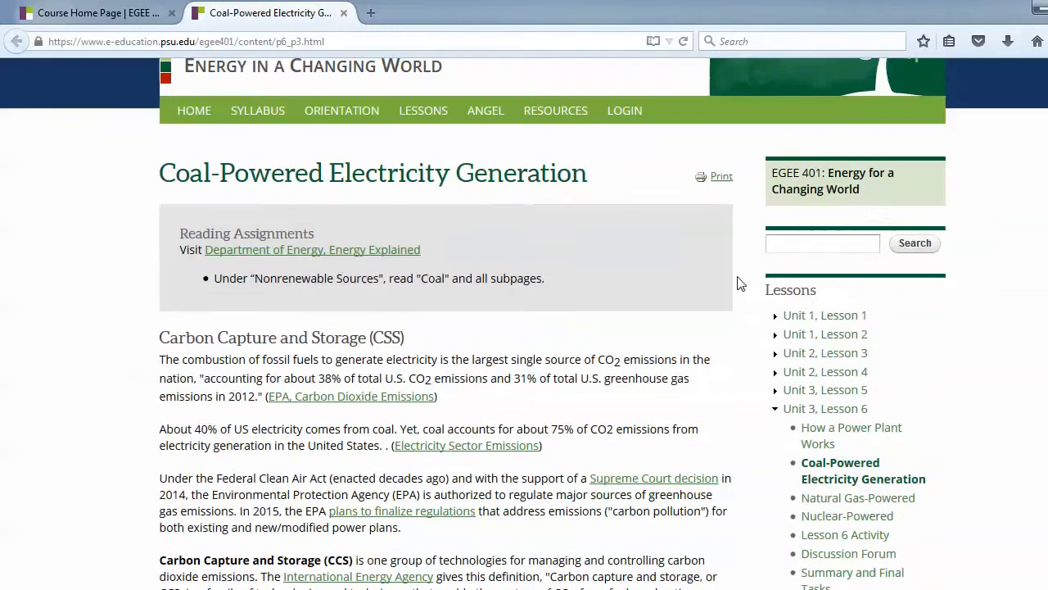
{"action": "left_click", "coordinate": [625, 208]}
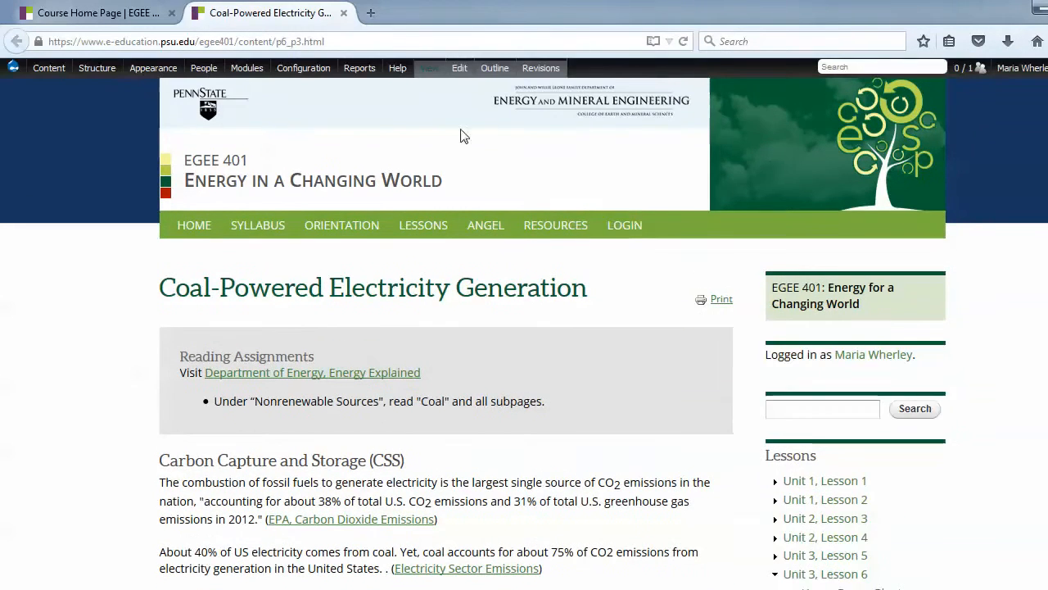
Step: Edit the page and insert the Image Centered template after the bedfellows paragraph
{"action": "left_click", "coordinate": [458, 68]}
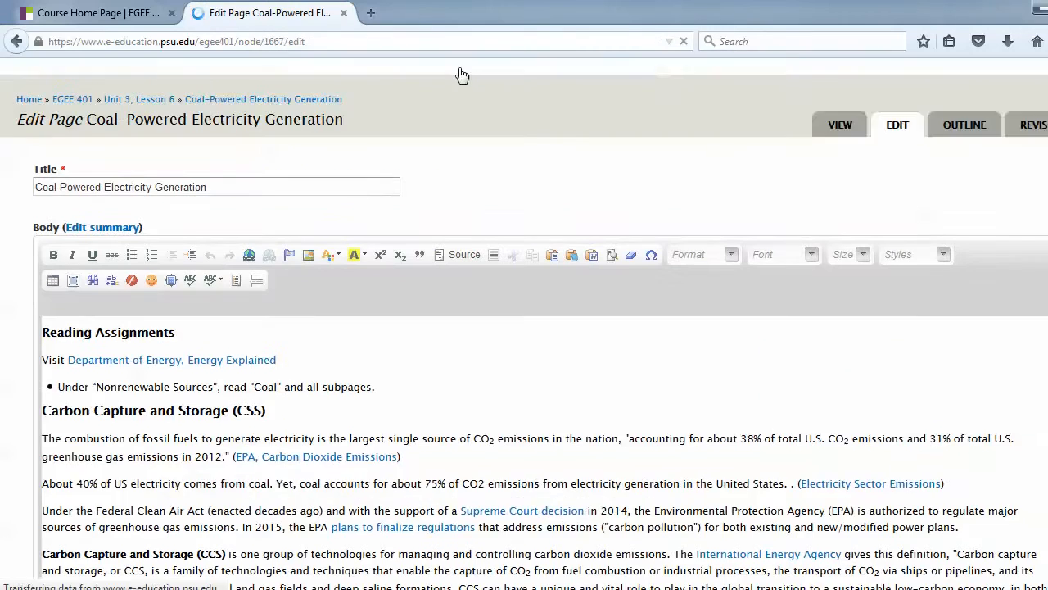
{"action": "scroll", "scroll_direction": "down", "scroll_amount": 3}
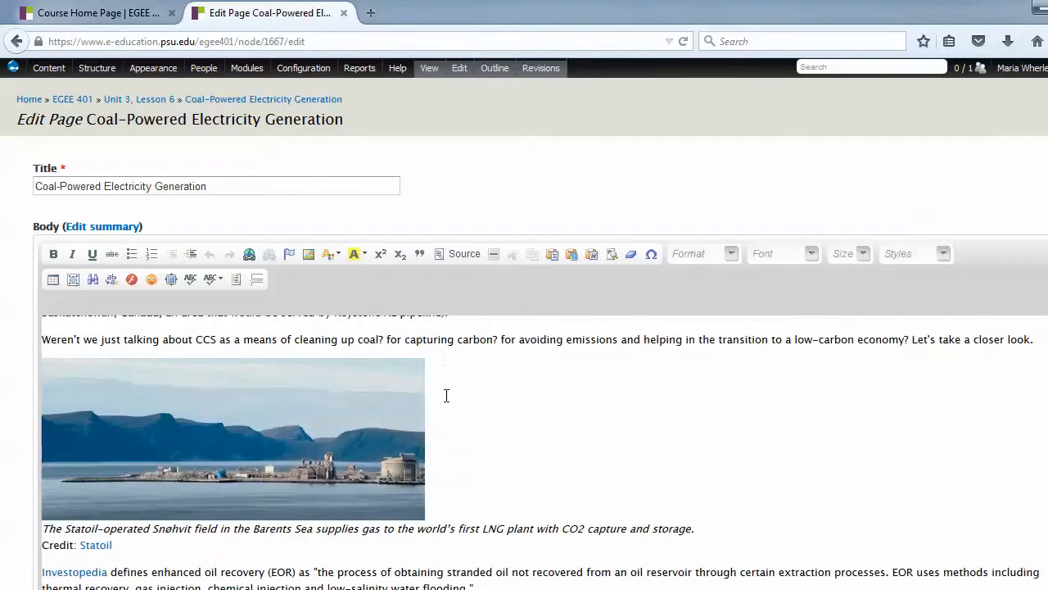
{"action": "scroll", "scroll_direction": "down", "scroll_amount": 3}
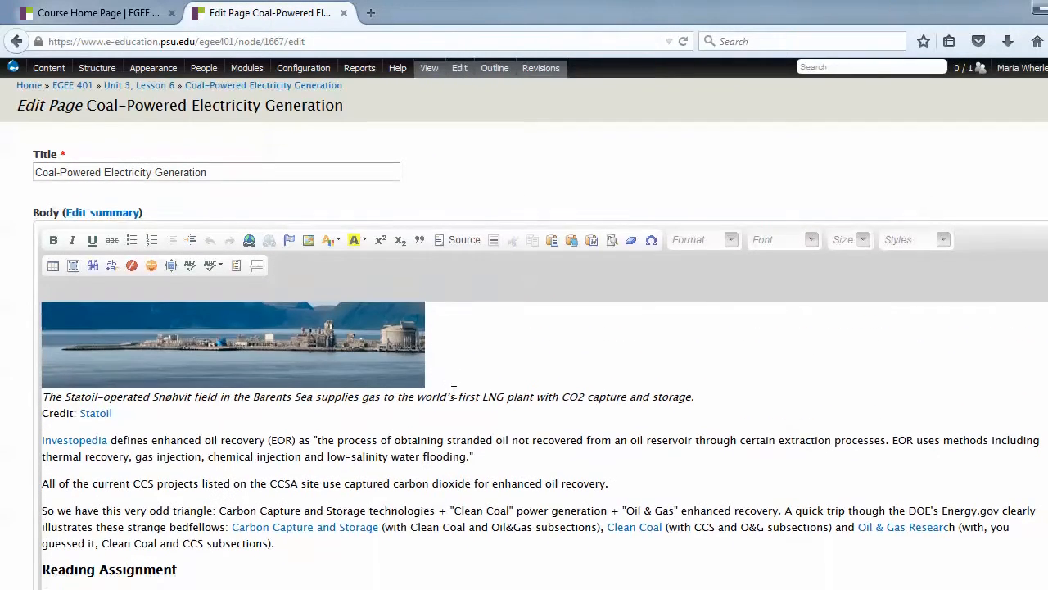
{"action": "scroll", "scroll_direction": "down", "scroll_amount": 3}
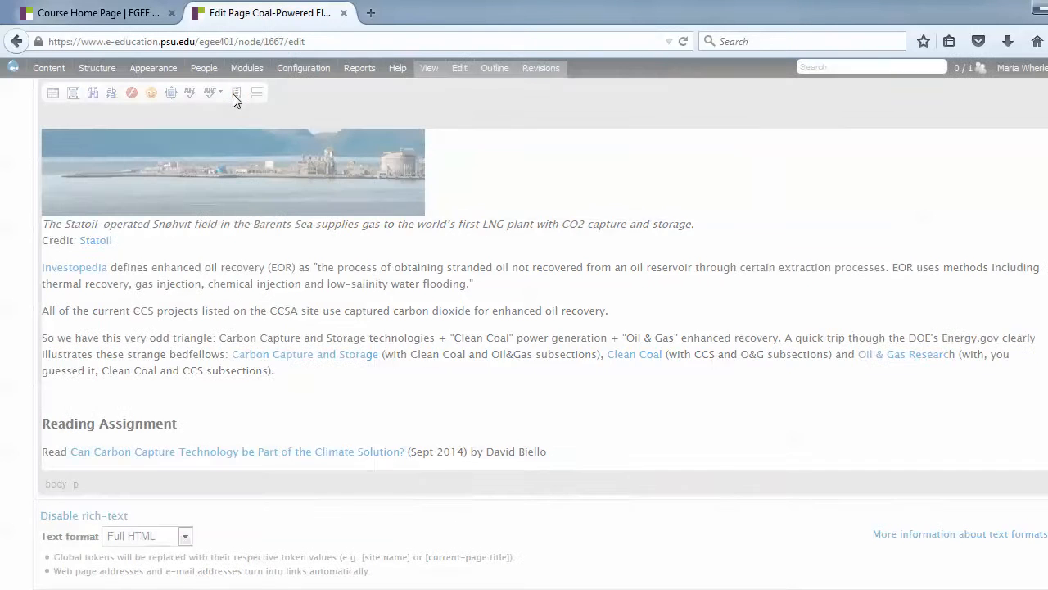
{"action": "left_click", "coordinate": [236, 91]}
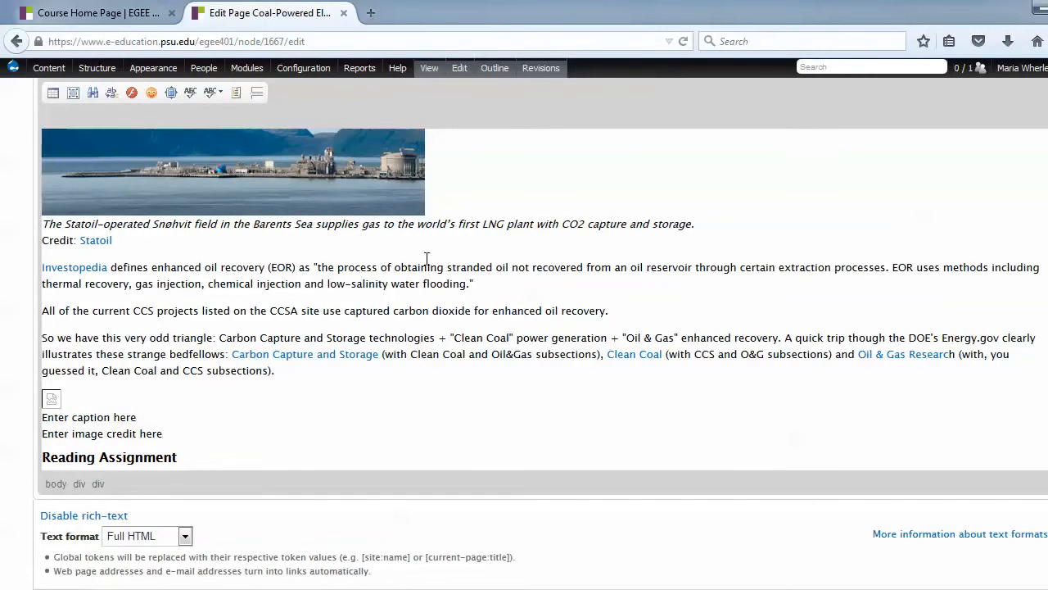
{"action": "mouse_move", "coordinate": [433, 252]}
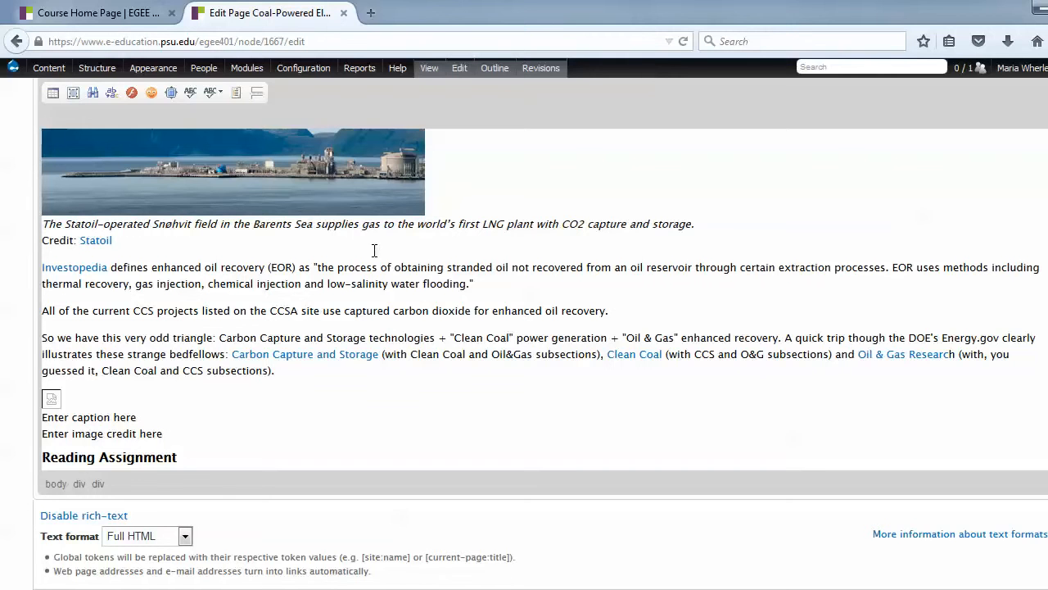
{"action": "mouse_move", "coordinate": [49, 400]}
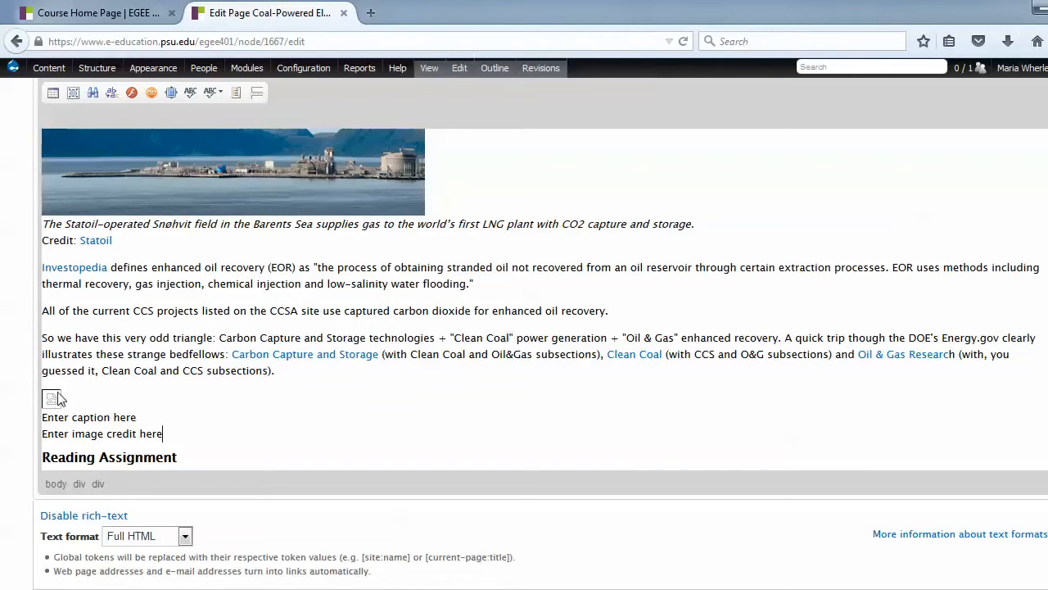
Step: Open Image Properties for the inserted placeholder image
{"action": "right_click", "coordinate": [48, 400]}
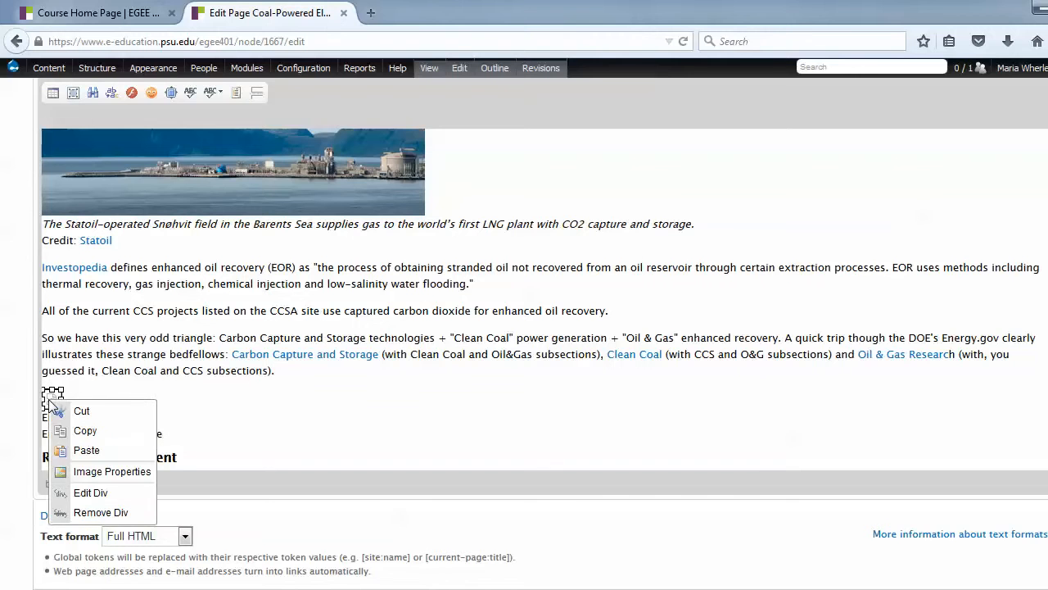
{"action": "mouse_move", "coordinate": [111, 472]}
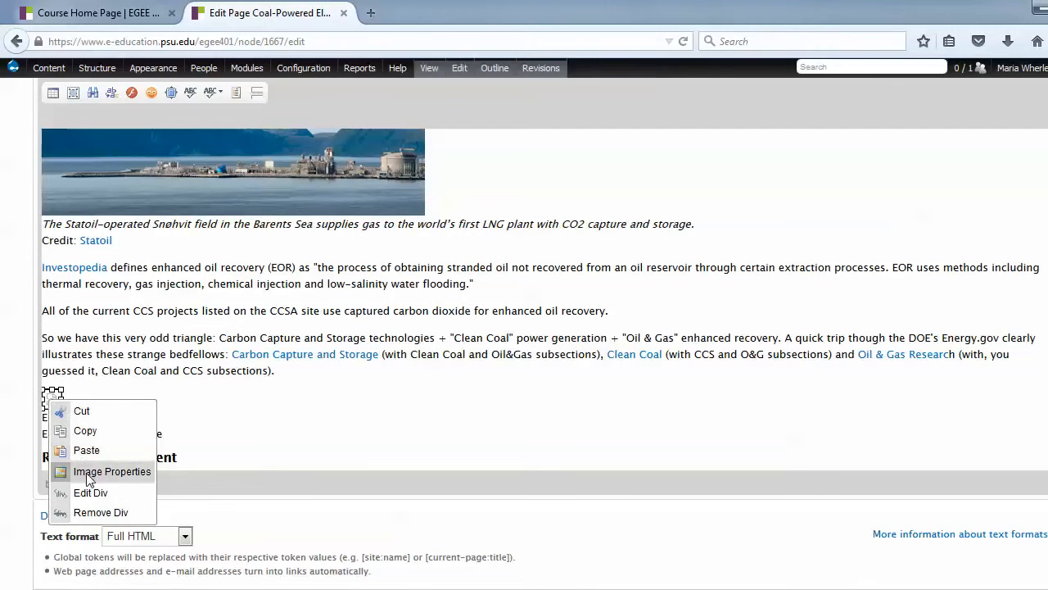
{"action": "mouse_move", "coordinate": [113, 472]}
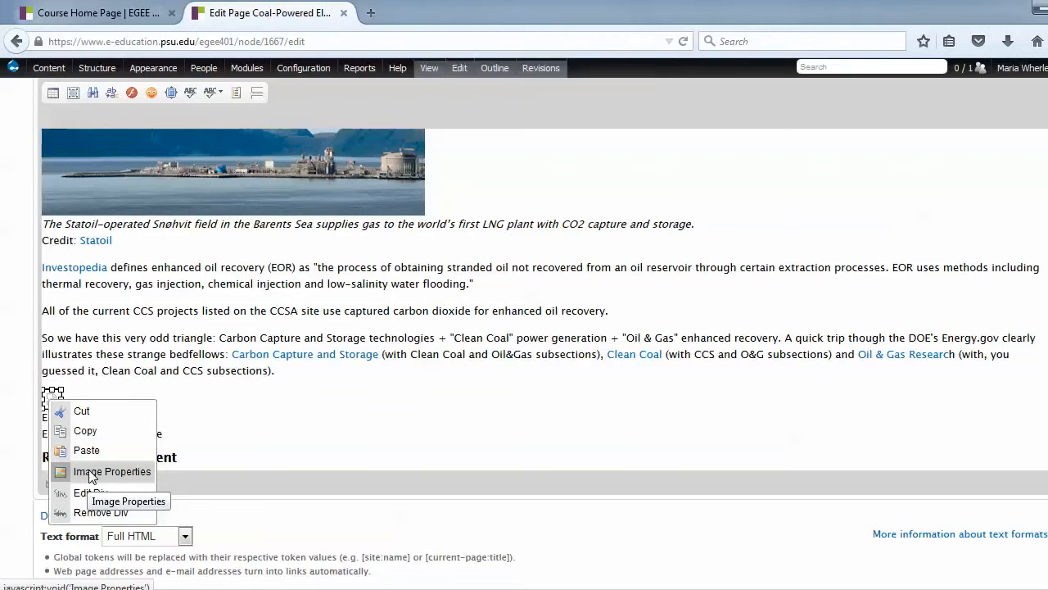
{"action": "left_click", "coordinate": [111, 471]}
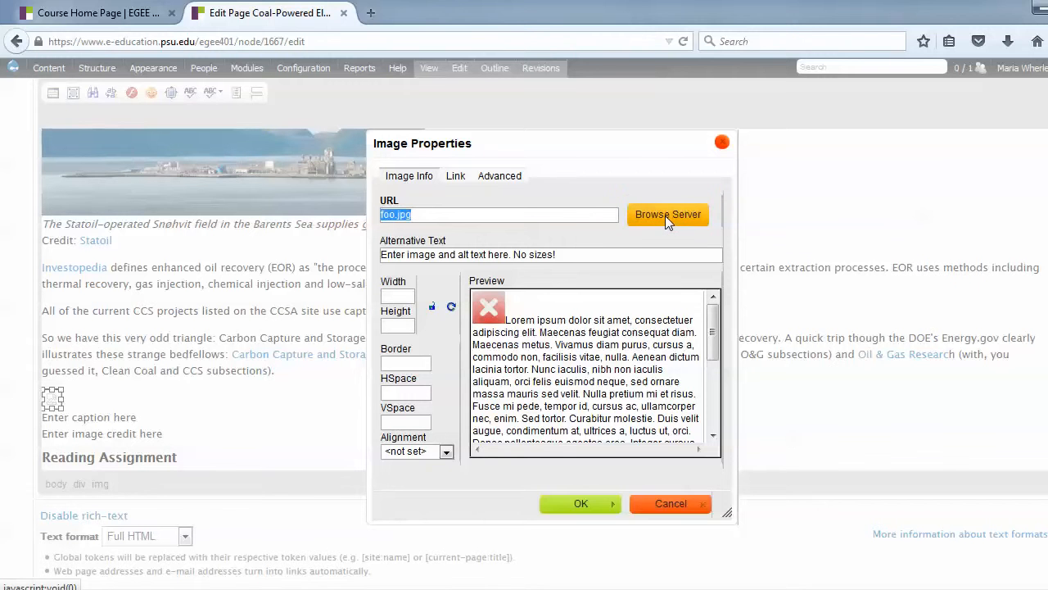
Step: Browse the server to image > lesson00 and set headshot.JPG as the image source
{"action": "left_click", "coordinate": [668, 214]}
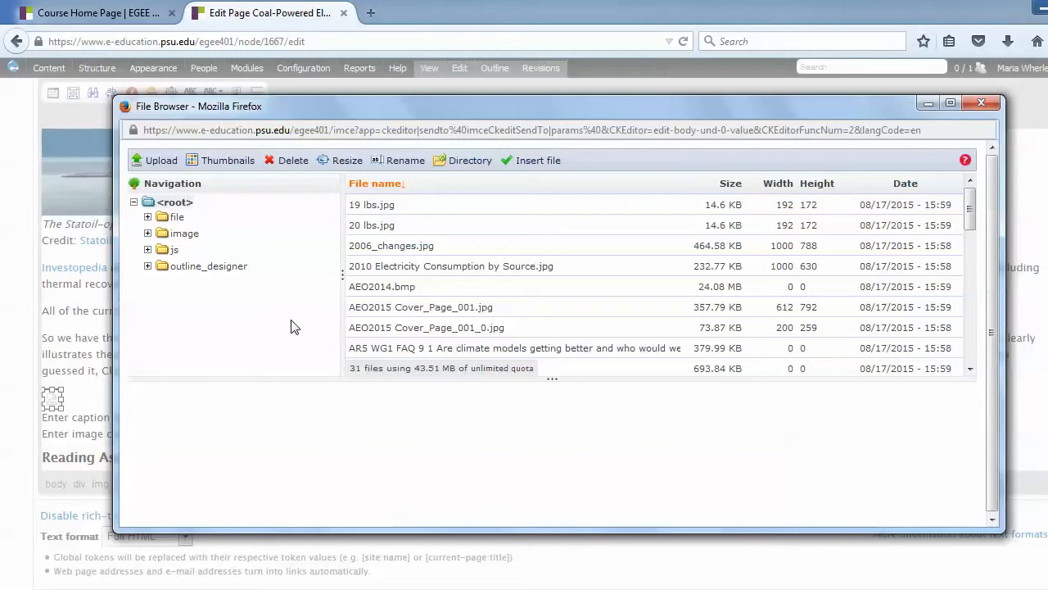
{"action": "mouse_move", "coordinate": [211, 278]}
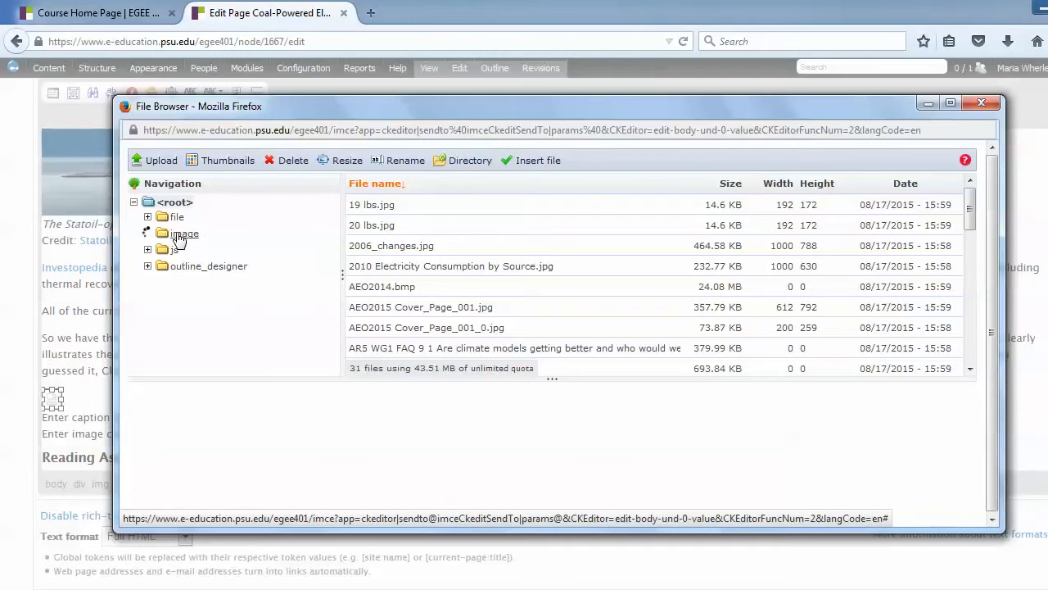
{"action": "left_click", "coordinate": [187, 233]}
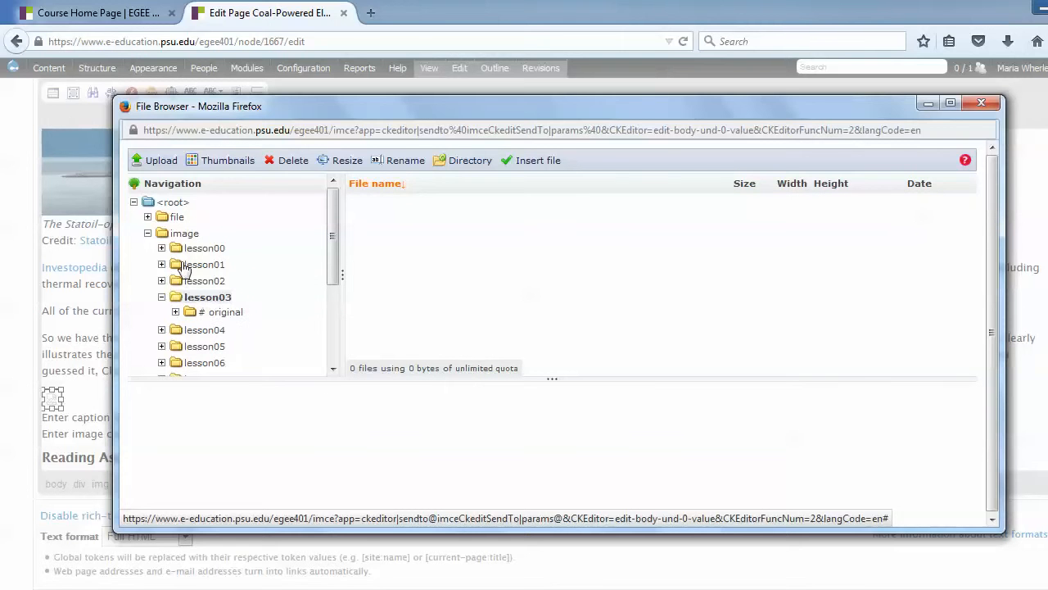
{"action": "left_click", "coordinate": [203, 248]}
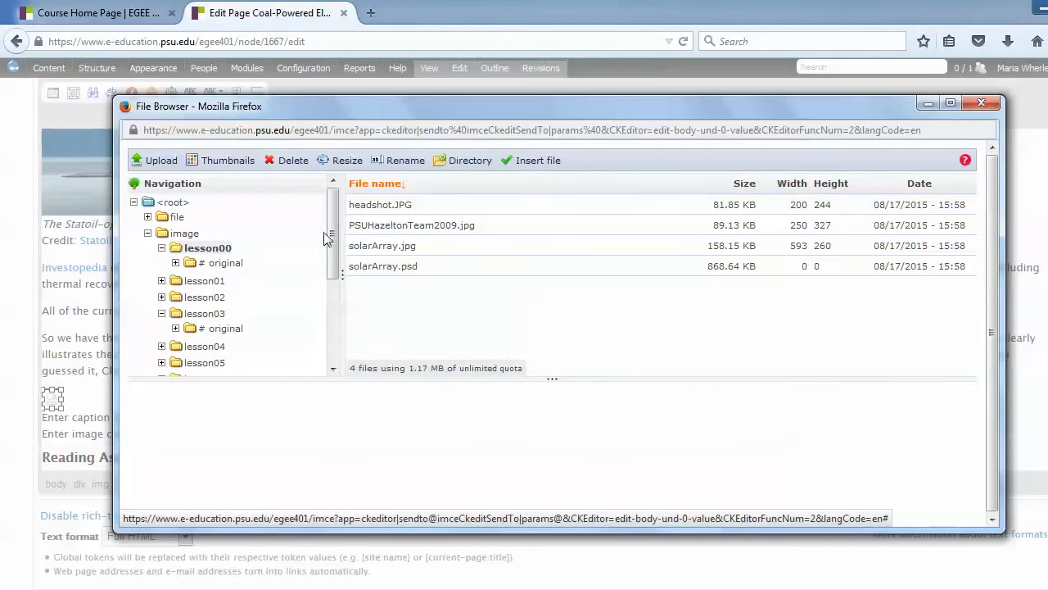
{"action": "left_click", "coordinate": [380, 203]}
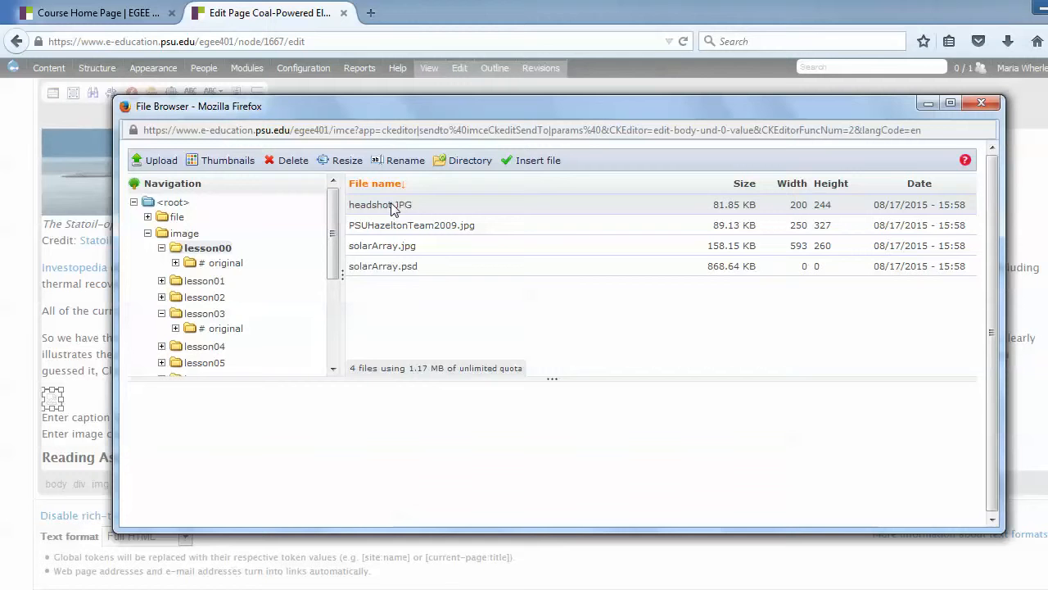
{"action": "left_click", "coordinate": [380, 203]}
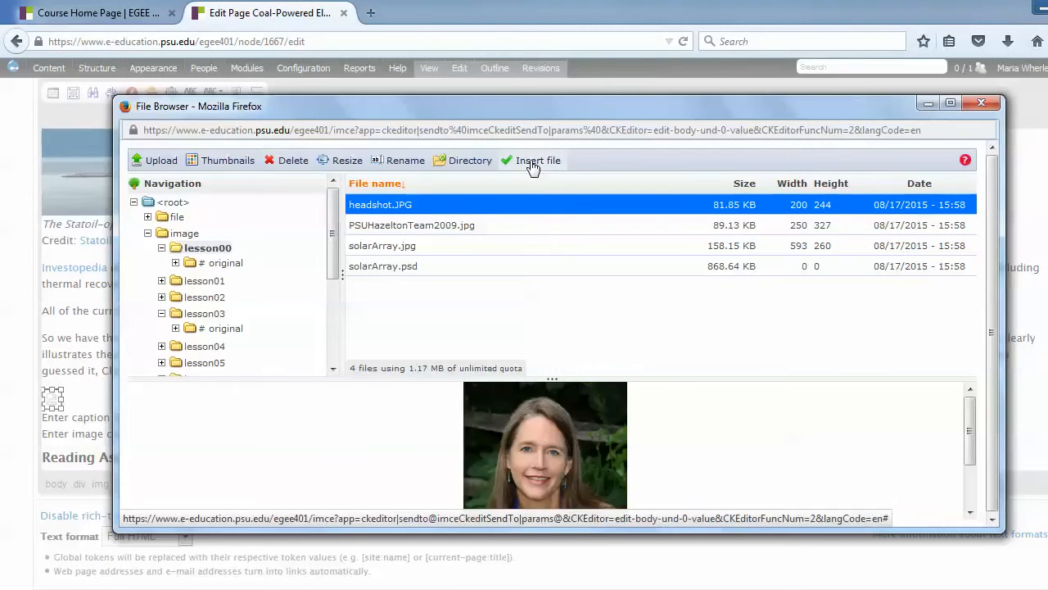
{"action": "left_click", "coordinate": [534, 160]}
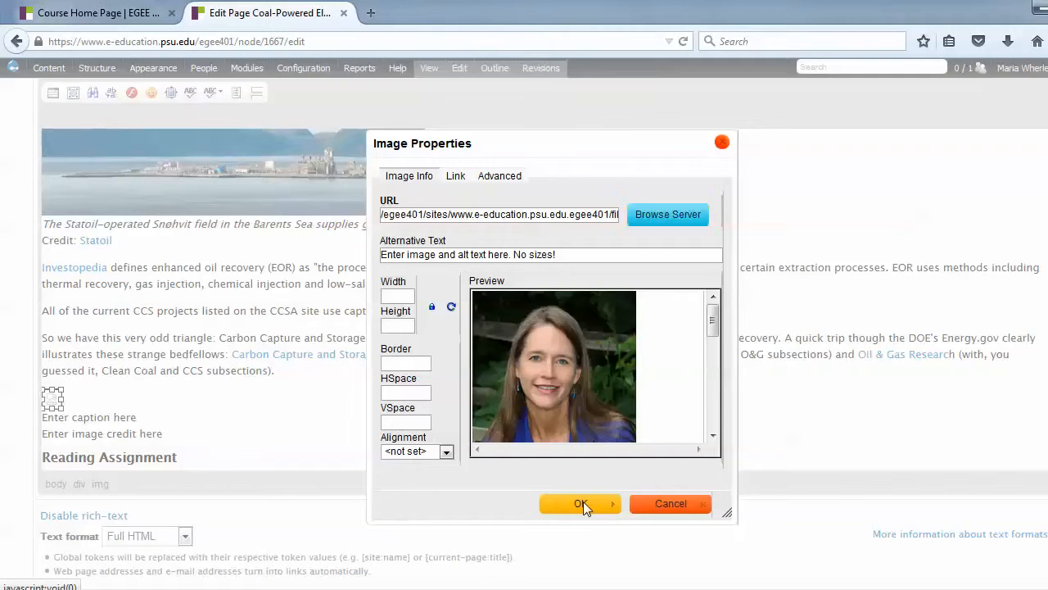
{"action": "left_click", "coordinate": [579, 505]}
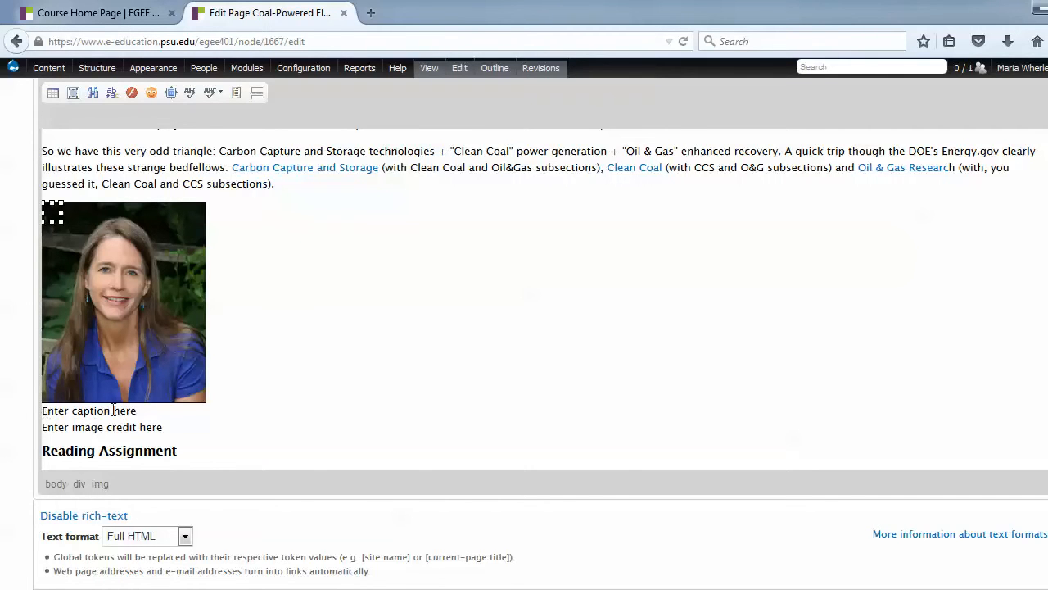
{"action": "mouse_move", "coordinate": [146, 426]}
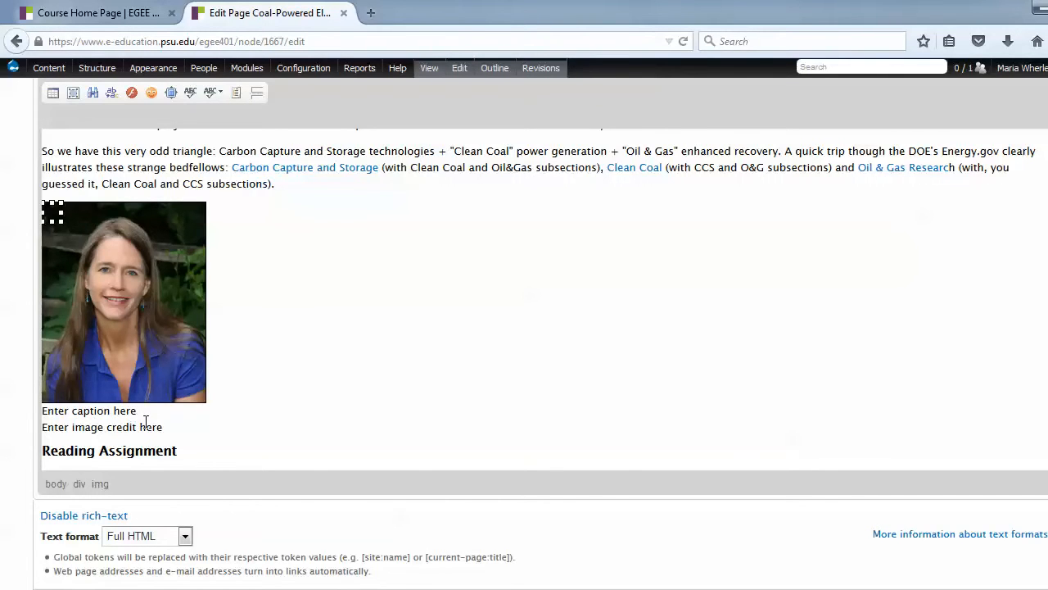
{"action": "mouse_move", "coordinate": [140, 426]}
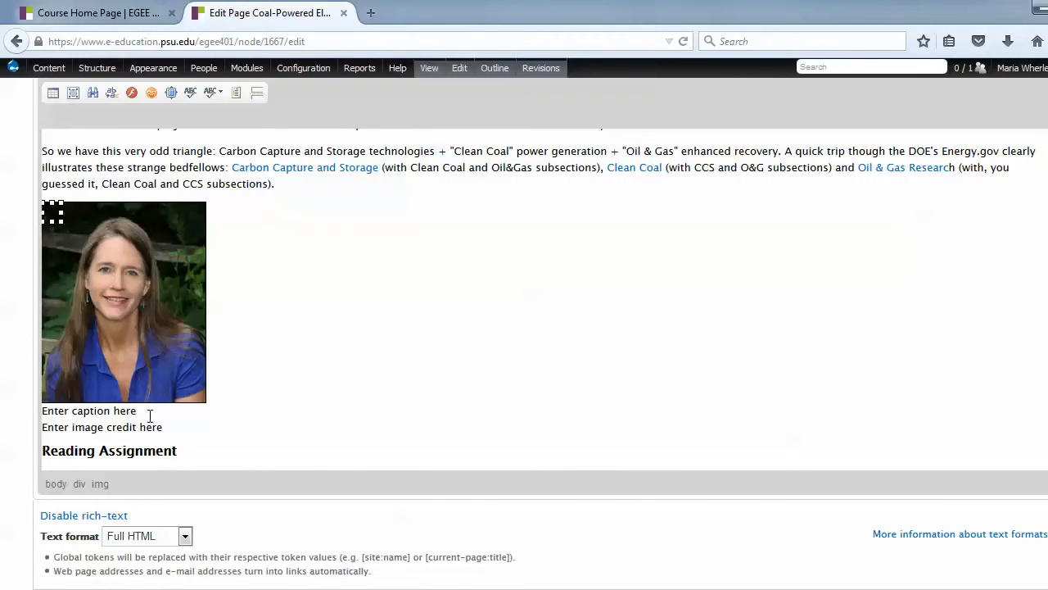
{"action": "mouse_move", "coordinate": [194, 421]}
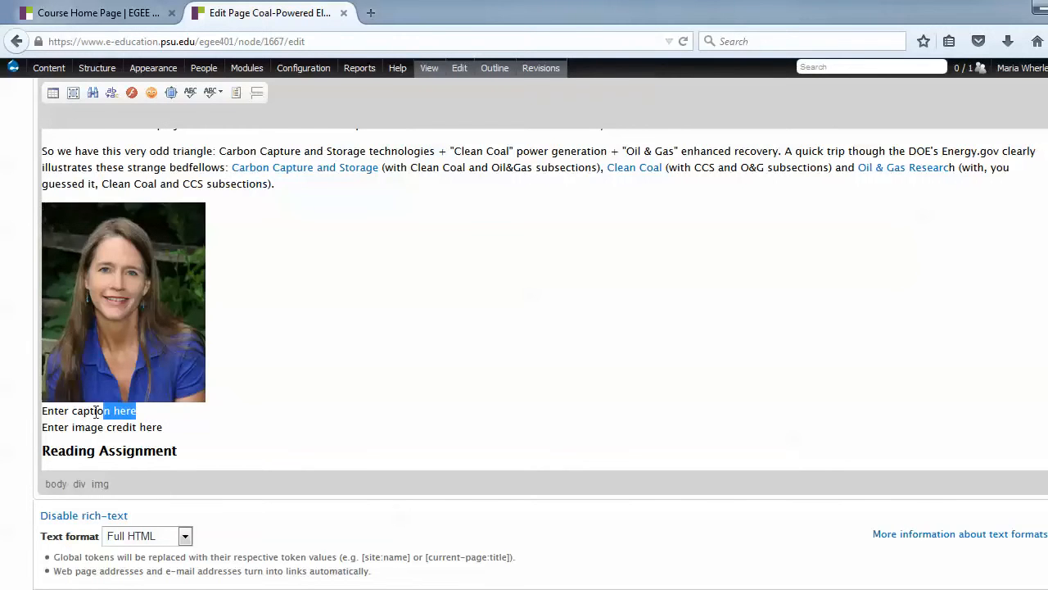
{"action": "triple_click", "coordinate": [91, 411]}
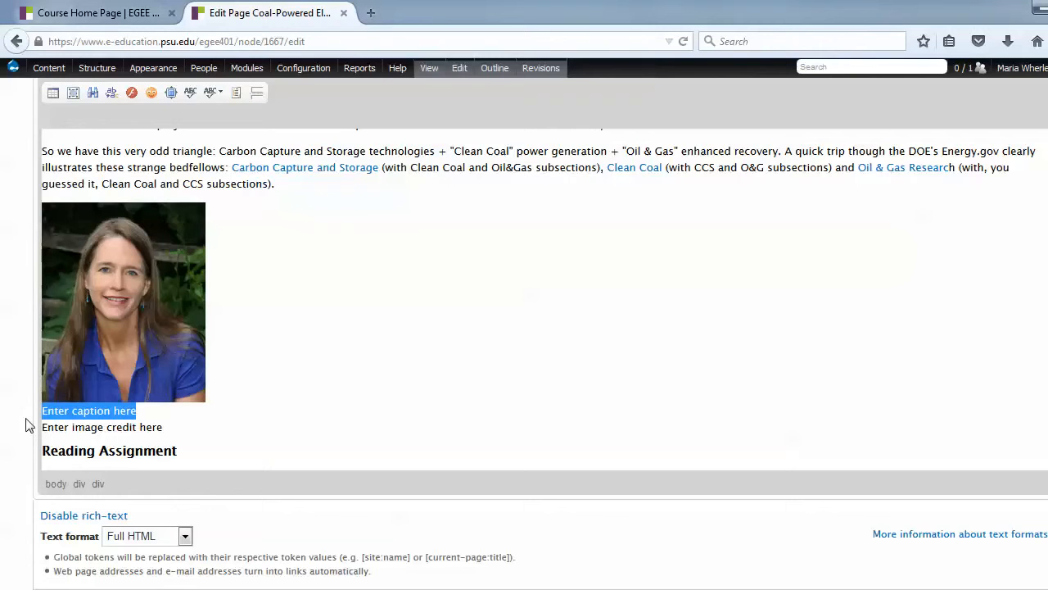
{"action": "type", "text": "Course Instructor"}
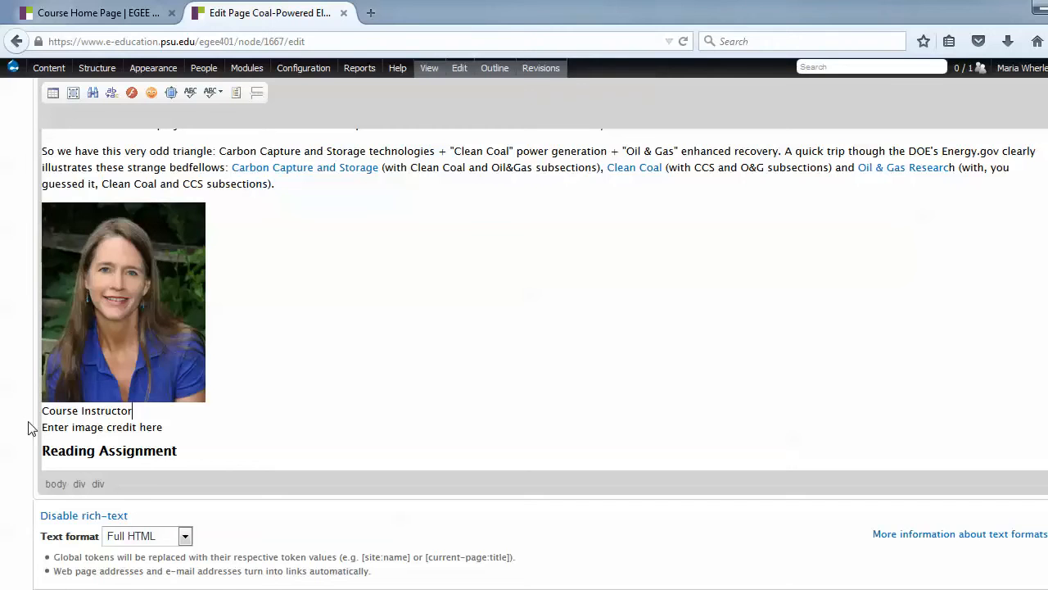
{"action": "type", "text": "Vera Cole"}
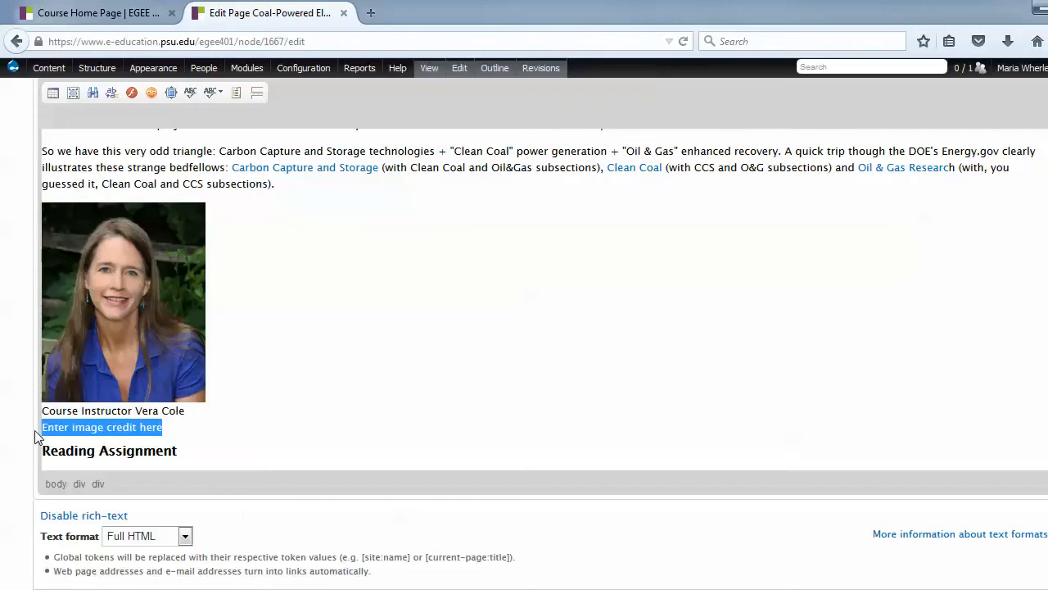
{"action": "type", "text": "M. Wher"}
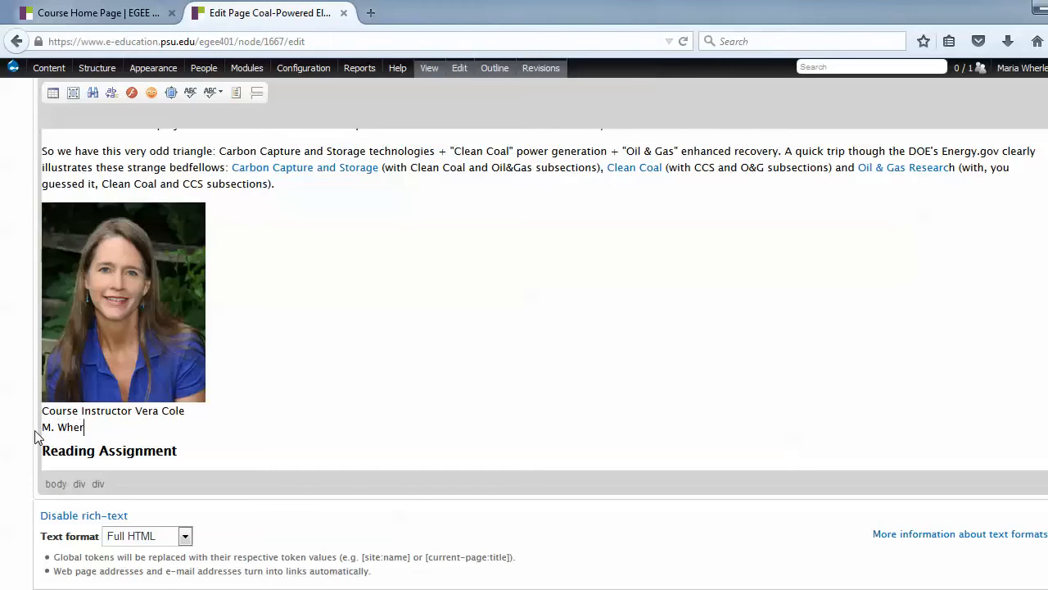
Step: Finish the credit and replace the headshot's alternative text with a description starting 'Ver'
{"action": "type", "text": "ley"}
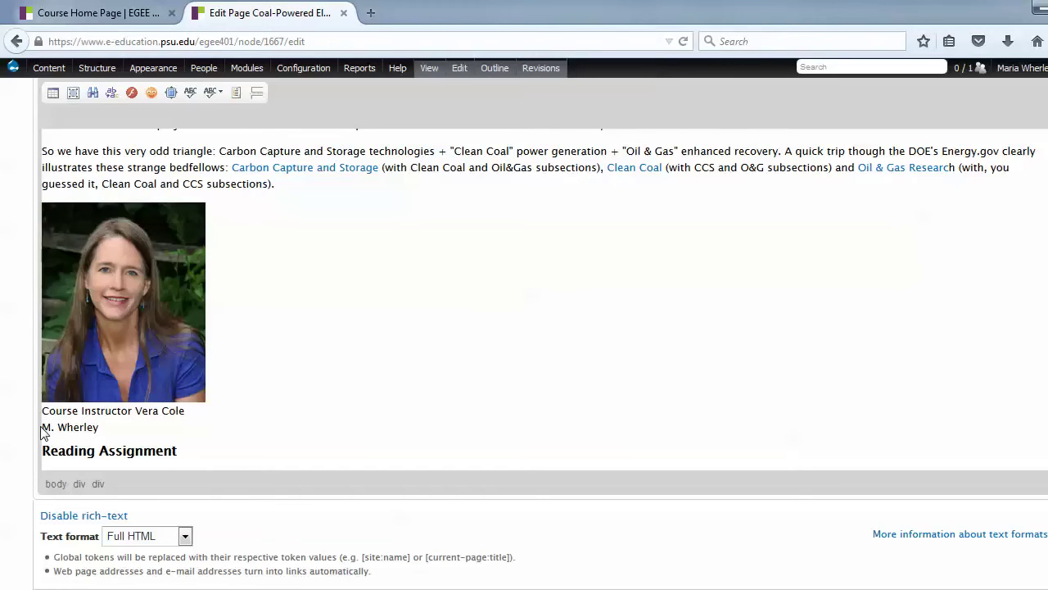
{"action": "right_click", "coordinate": [123, 302]}
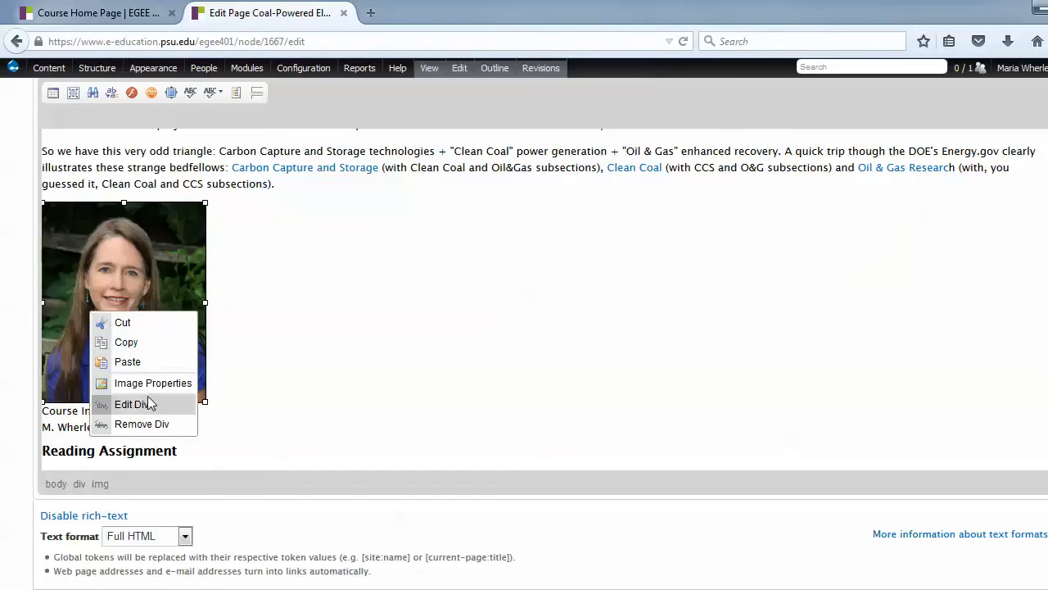
{"action": "left_click", "coordinate": [154, 384]}
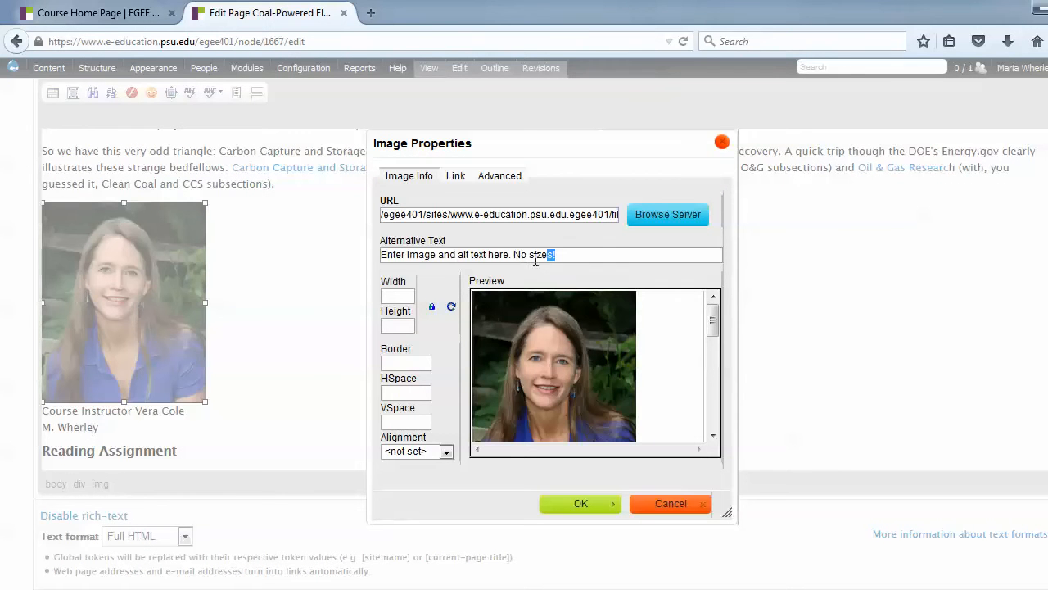
{"action": "type", "text": "Ver"}
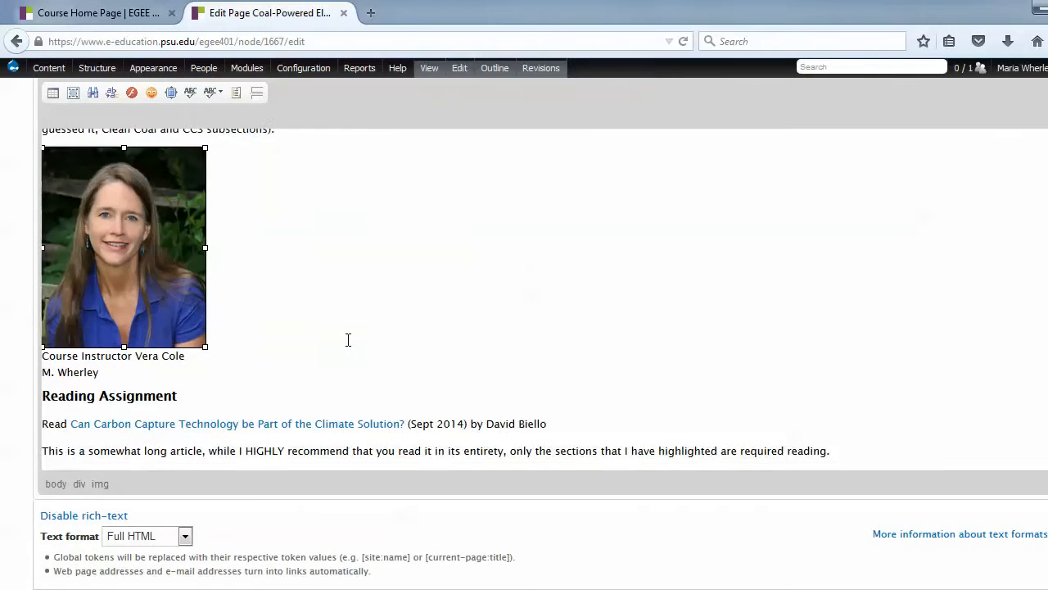
Step: Save the page and check the centered headshot with caption and credit beneath
{"action": "scroll", "scroll_direction": "down", "scroll_amount": 3}
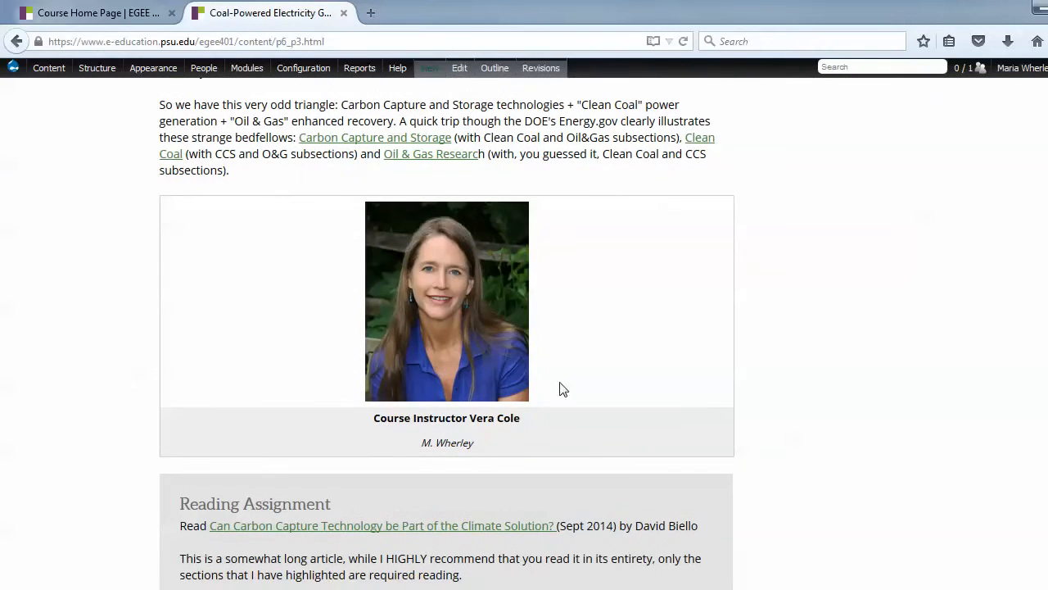
{"action": "mouse_move", "coordinate": [465, 465]}
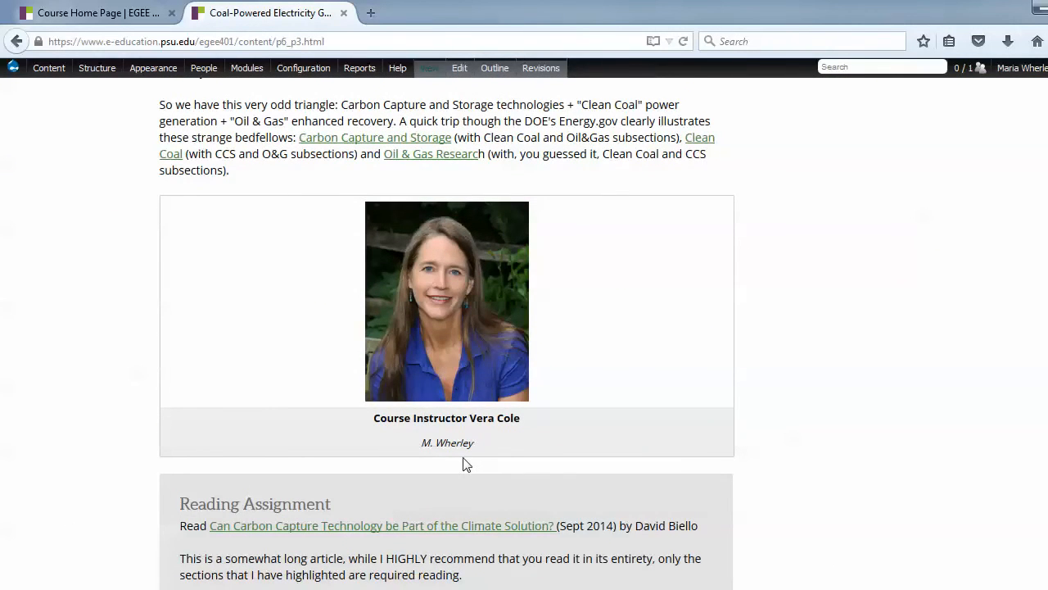
{"action": "mouse_move", "coordinate": [10, 221]}
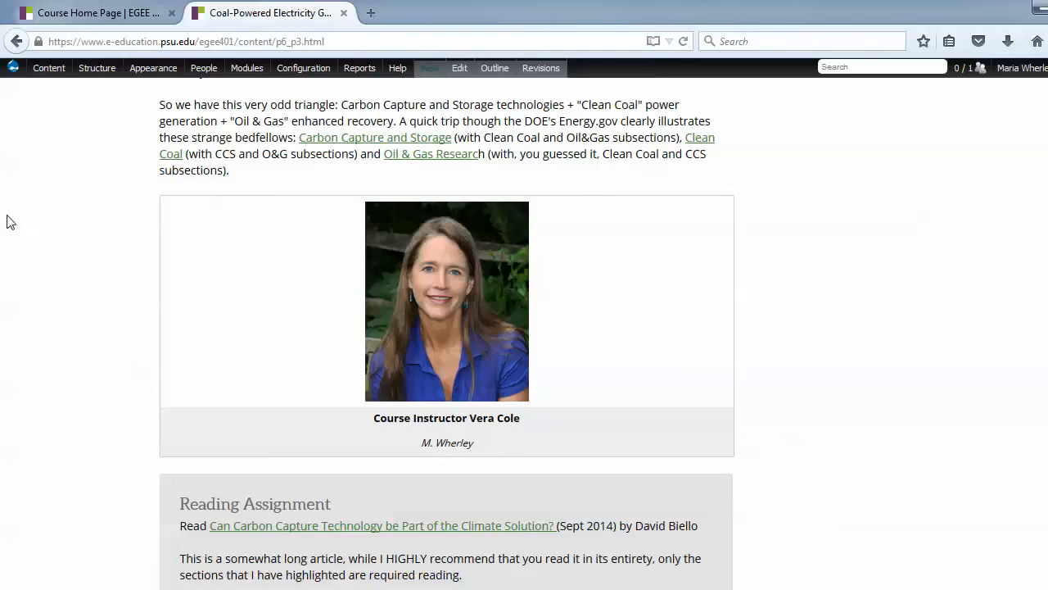
{"action": "scroll", "scroll_direction": "down", "scroll_amount": 3}
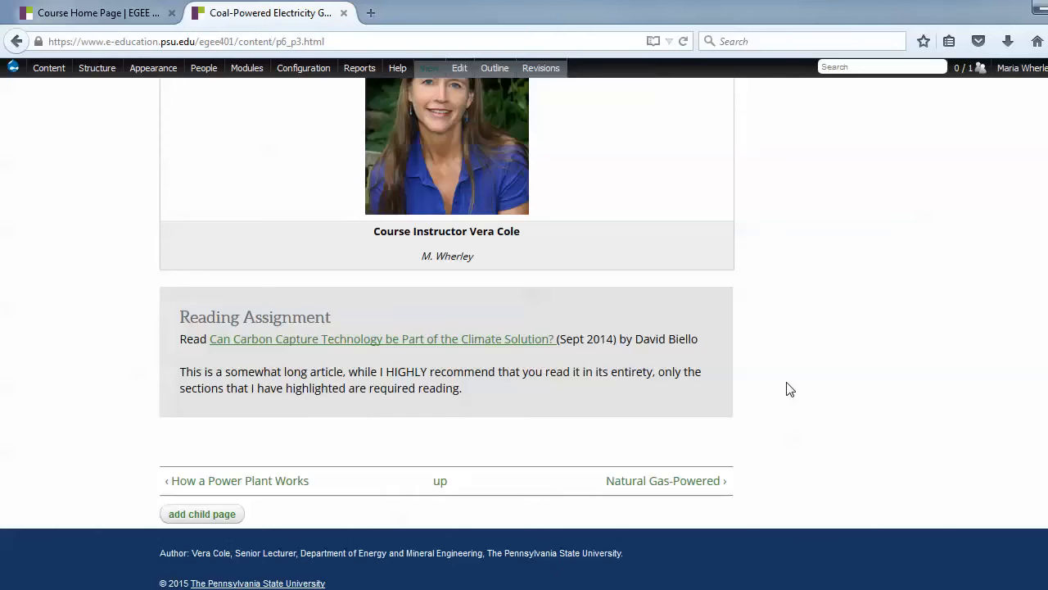
{"action": "mouse_move", "coordinate": [794, 386]}
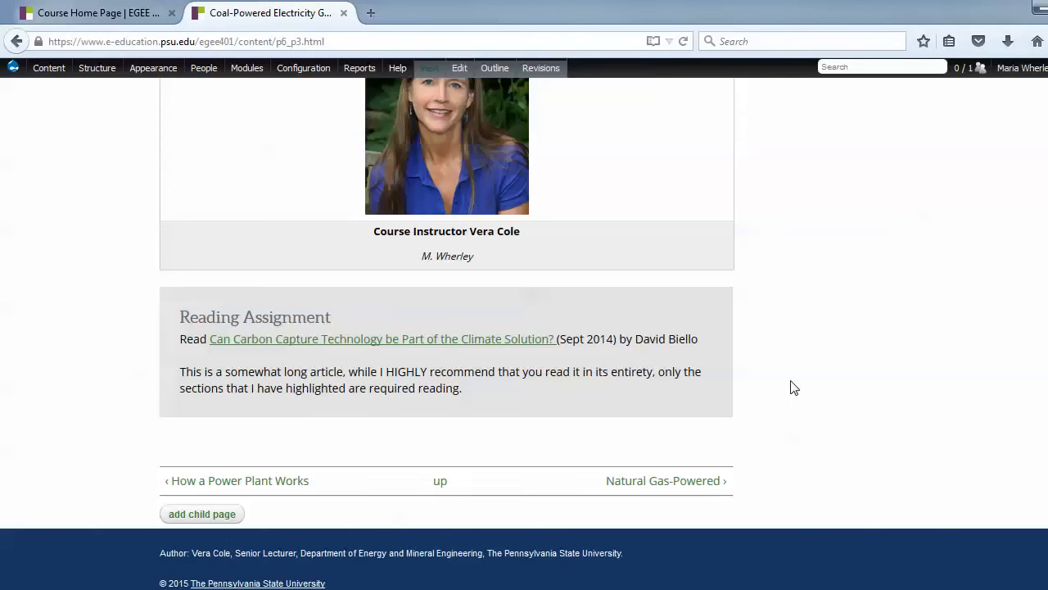